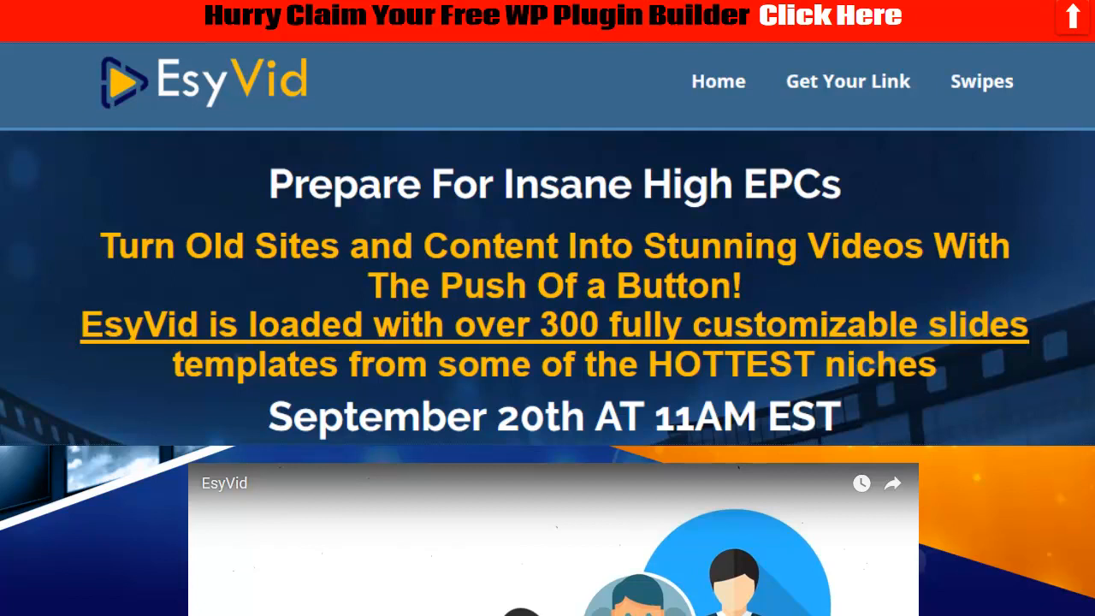
# Step: Scroll the EsyVid sales page past the video, feature bullets and money-back badge to Steps 1–3
pyautogui.scroll(-3)
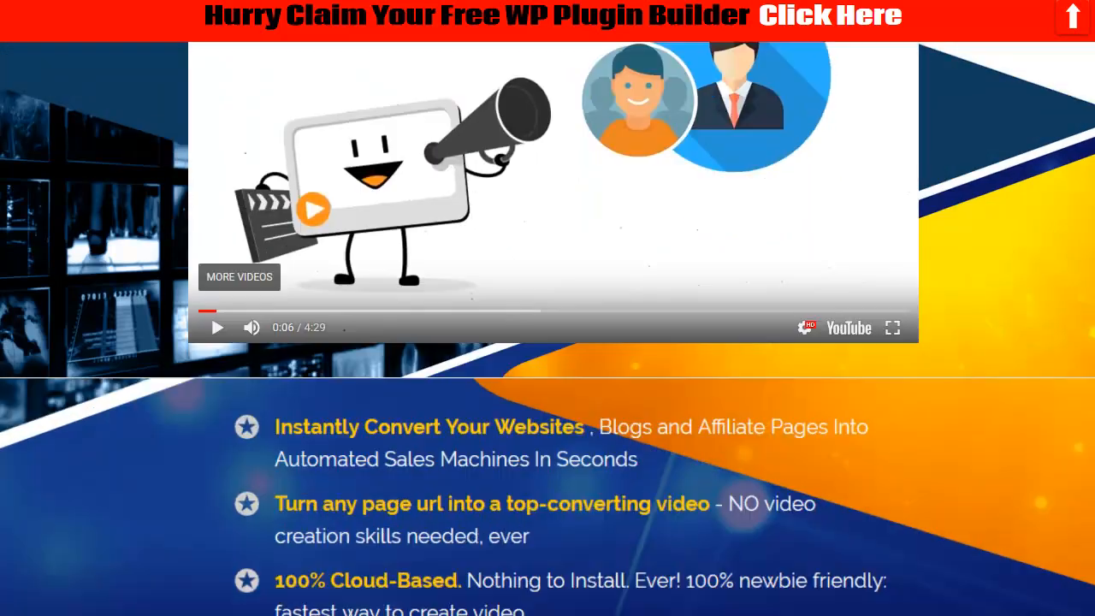
pyautogui.scroll(-3)
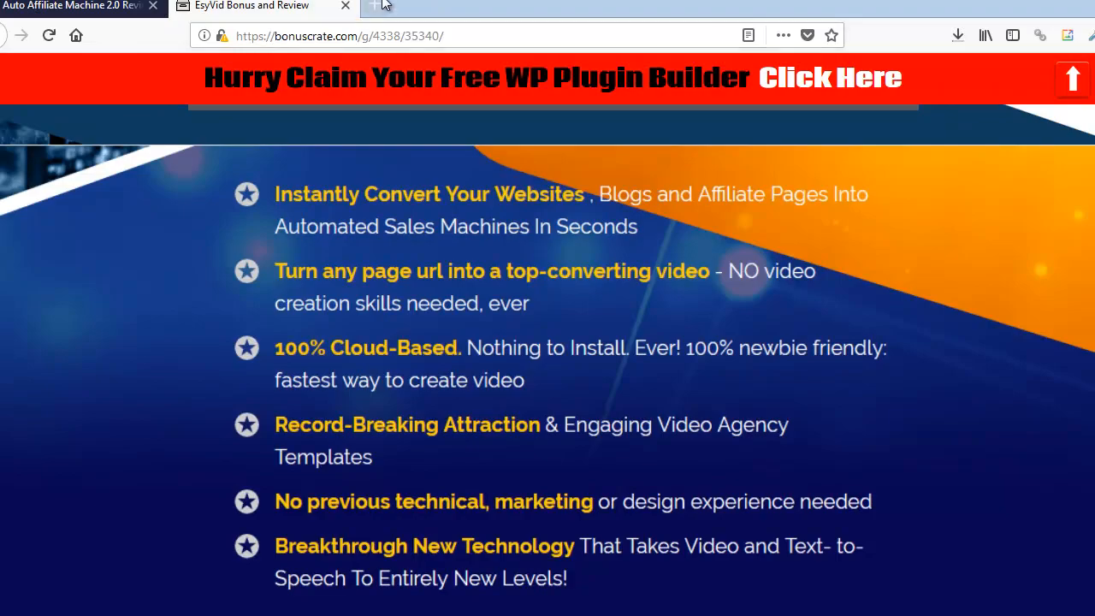
pyautogui.click(384, 6)
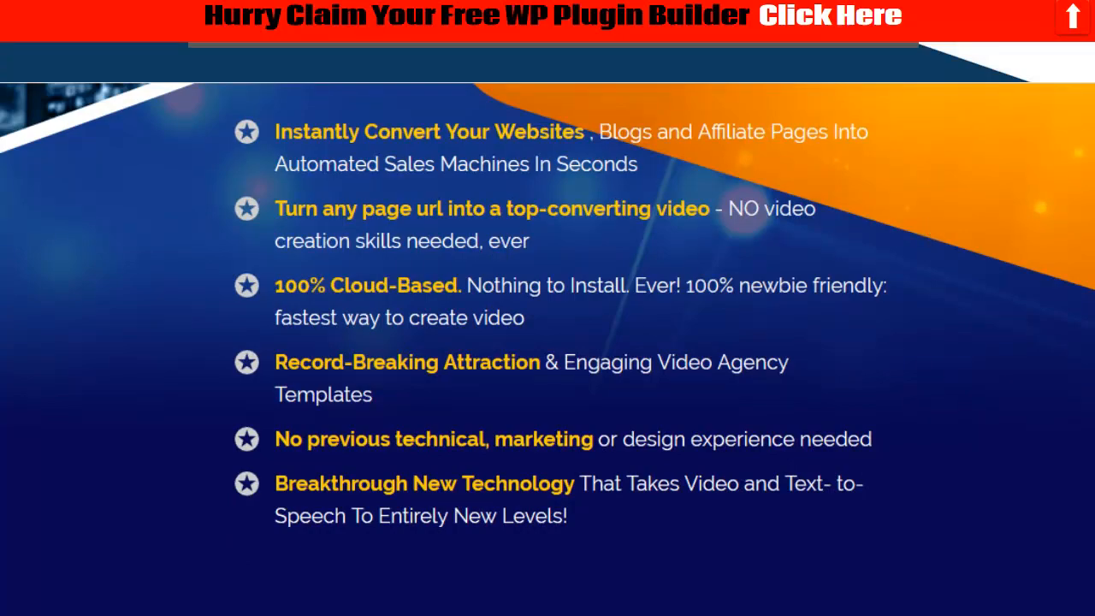
pyautogui.scroll(-3)
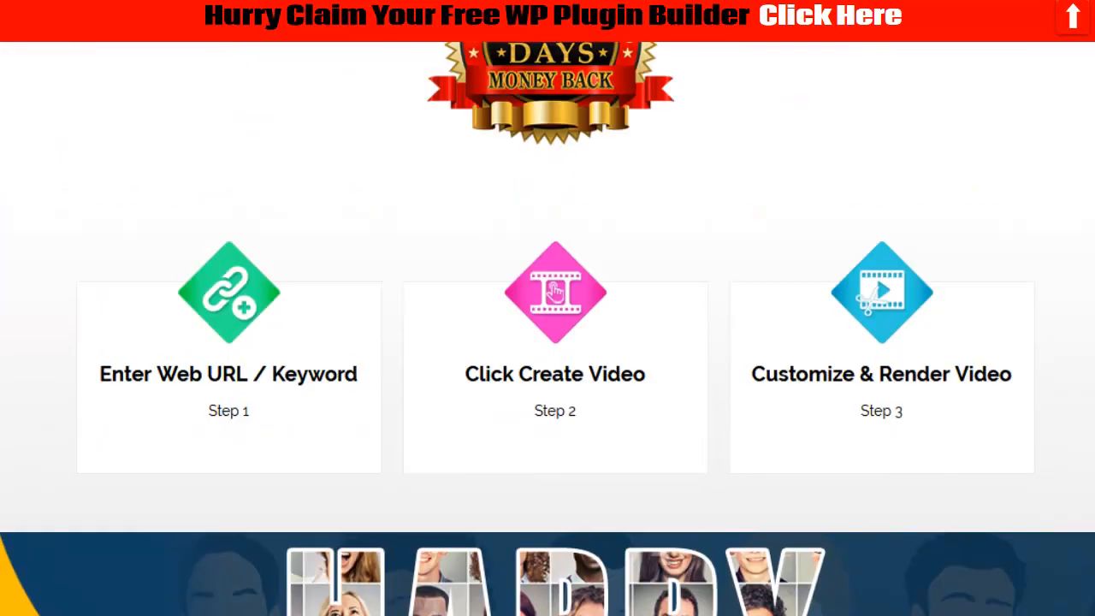
# Step: Scroll past Happy faces, Introducing EsyVid and video types to the Huge Library of templates
pyautogui.scroll(-3)
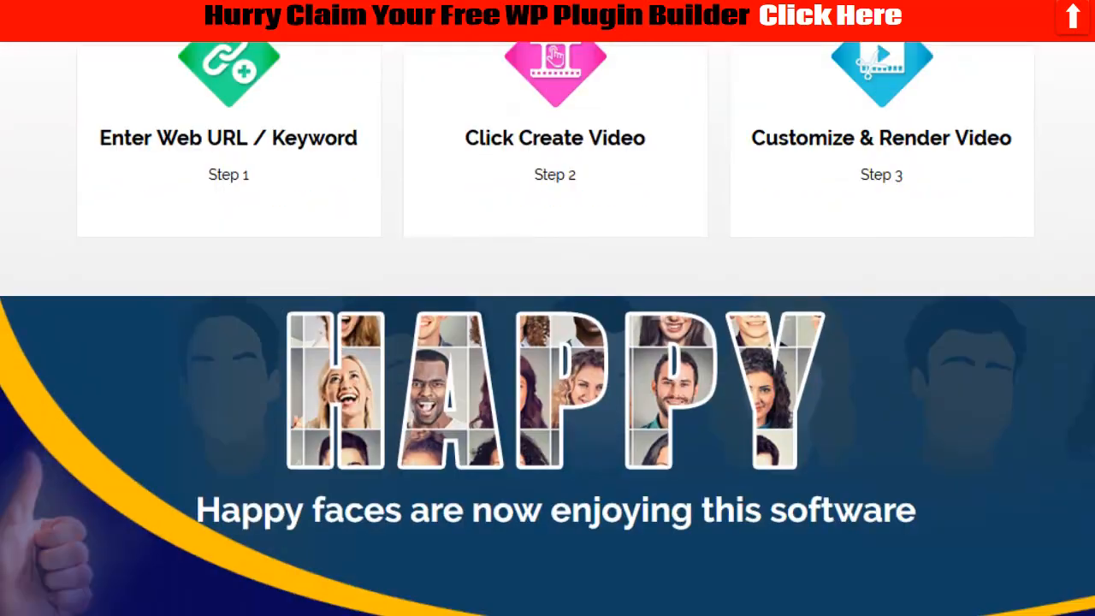
pyautogui.scroll(-3)
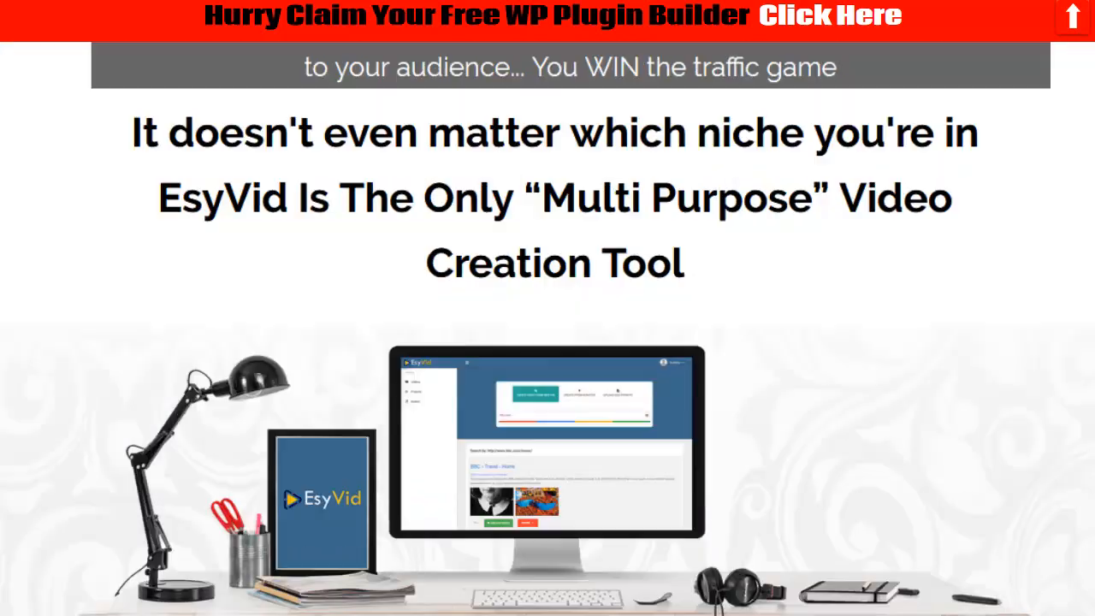
pyautogui.scroll(-3)
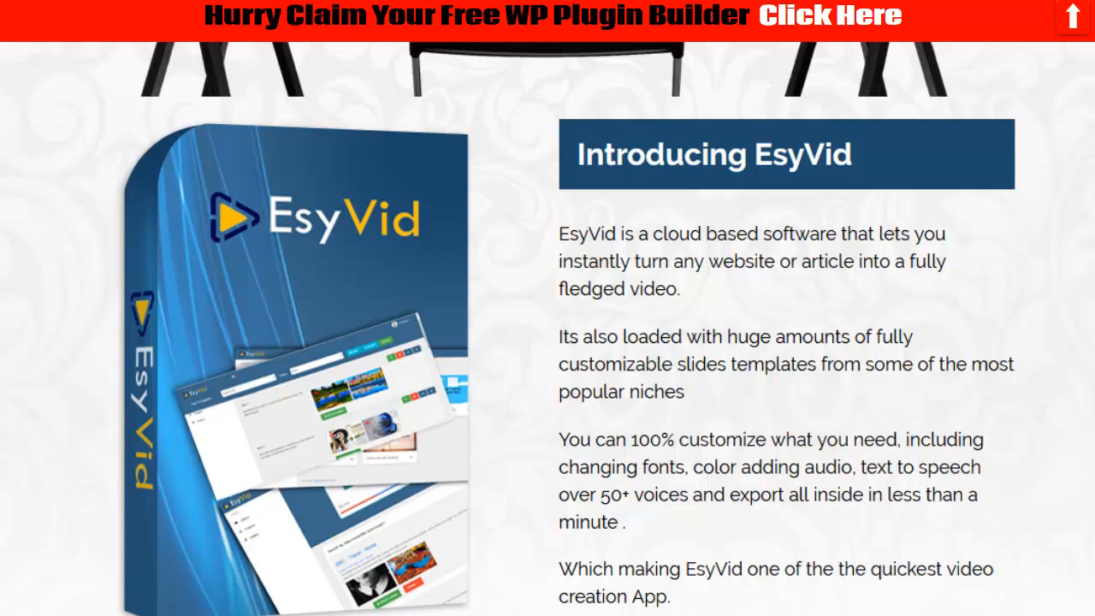
pyautogui.scroll(-3)
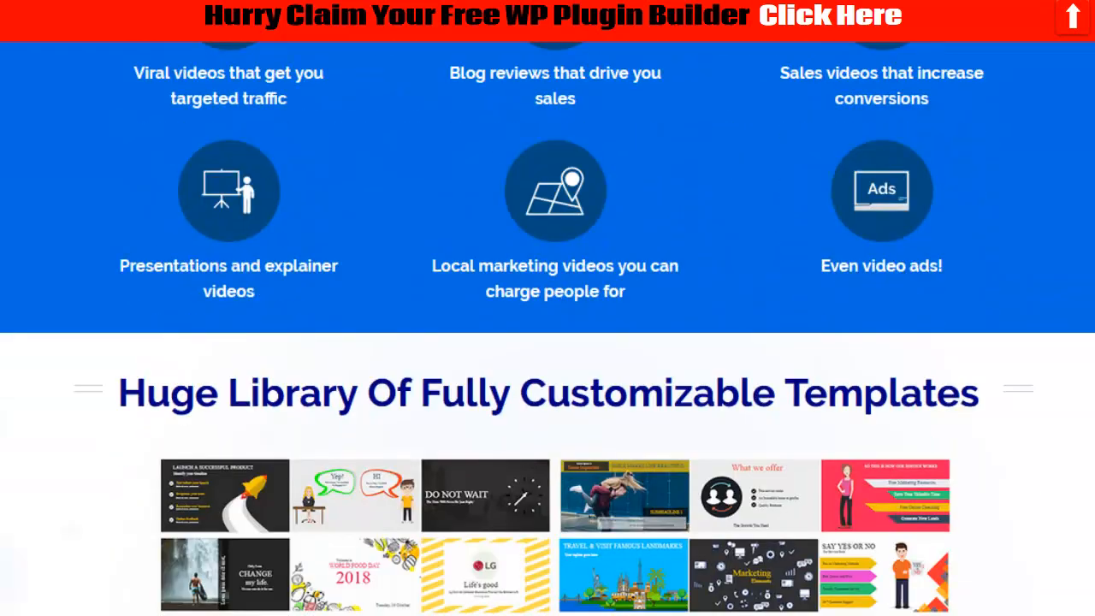
pyautogui.scroll(-3)
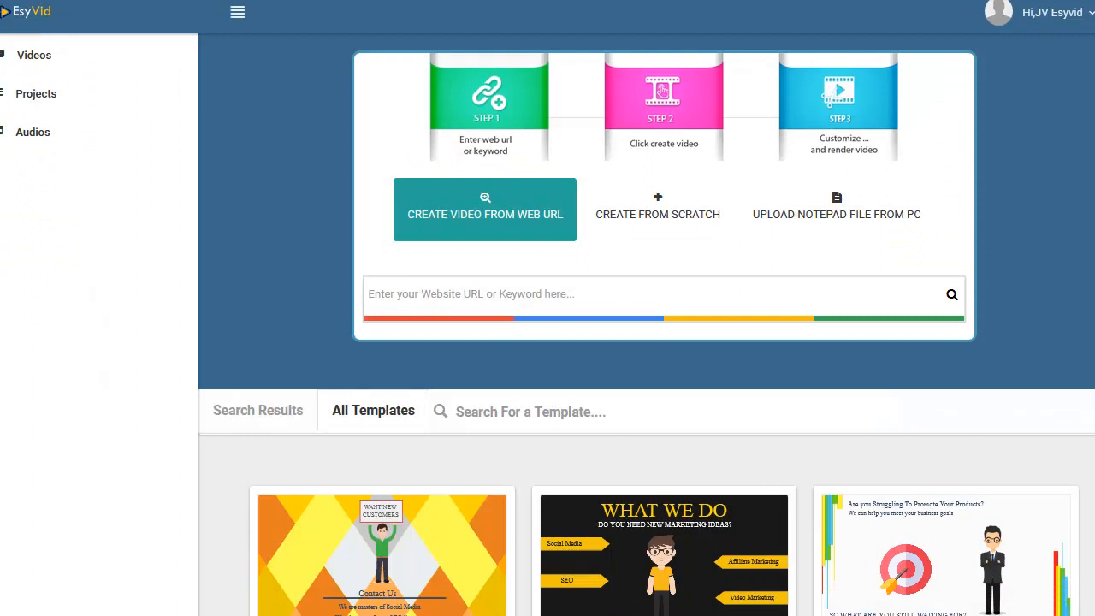
pyautogui.moveTo(505, 182)
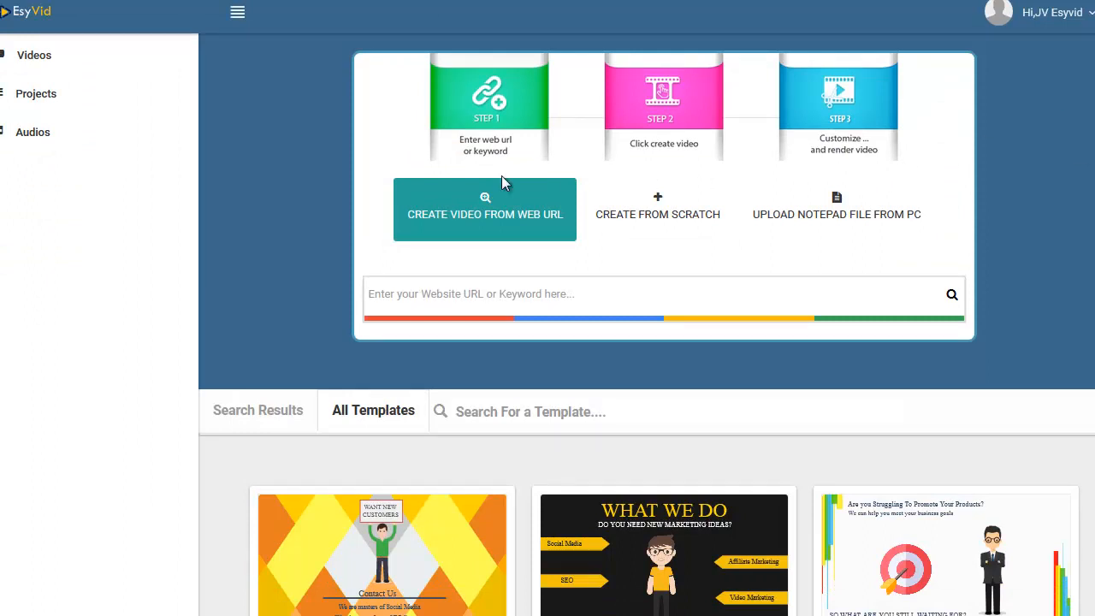
pyautogui.moveTo(58, 54)
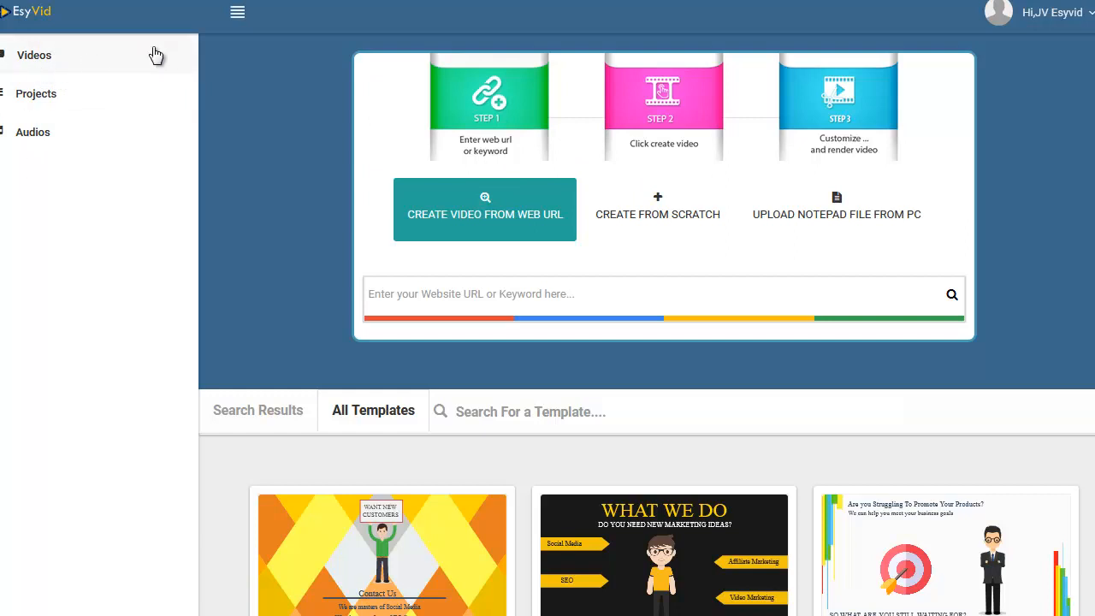
pyautogui.moveTo(238, 12)
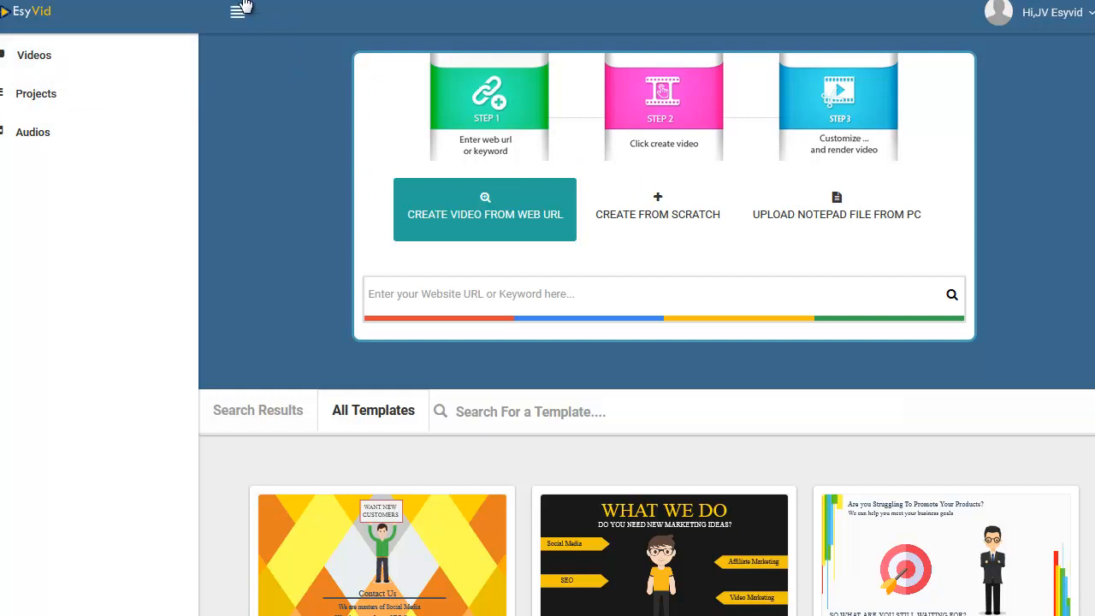
pyautogui.click(238, 12)
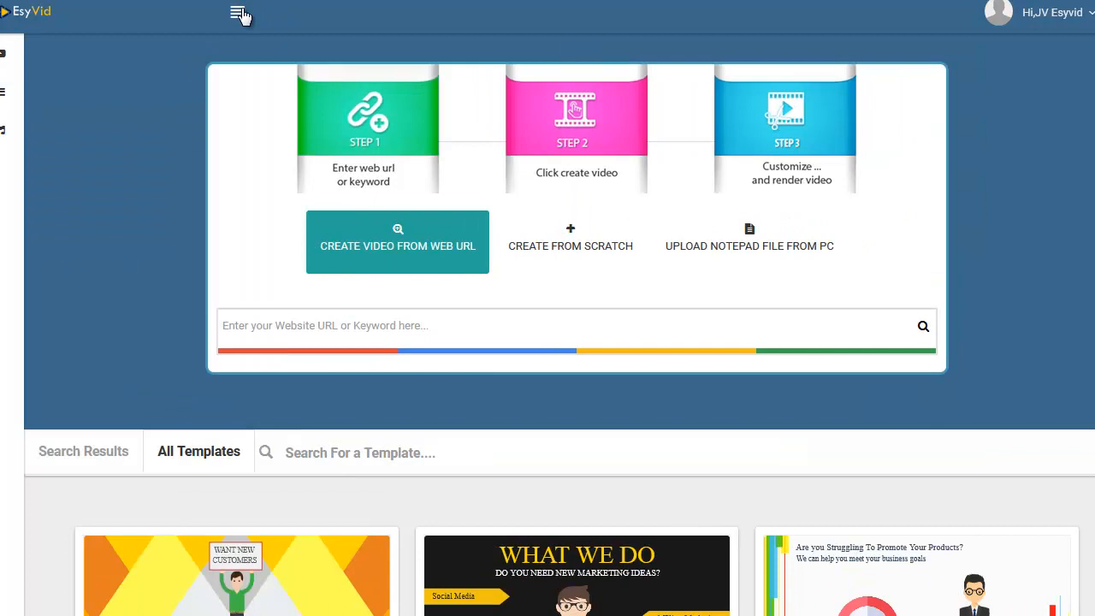
pyautogui.click(237, 15)
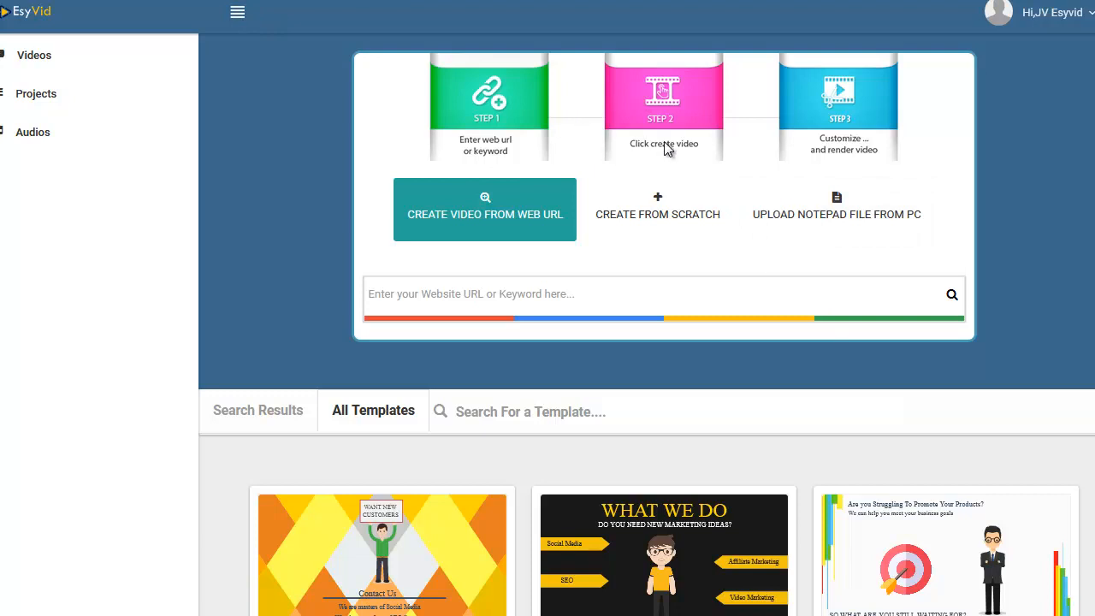
pyautogui.moveTo(966, 146)
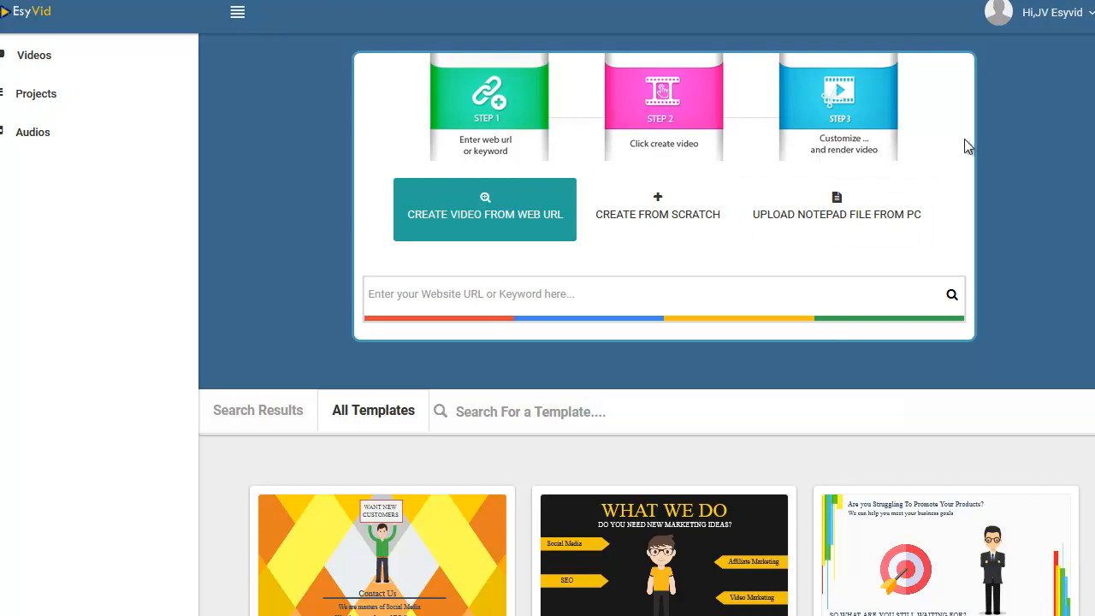
pyautogui.moveTo(842, 203)
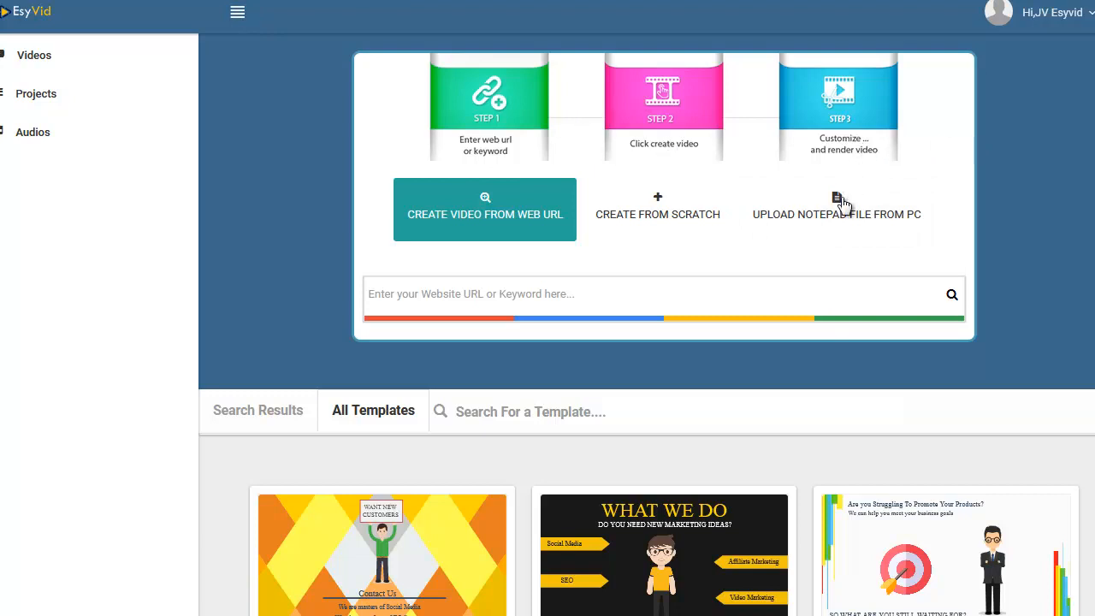
pyautogui.moveTo(809, 221)
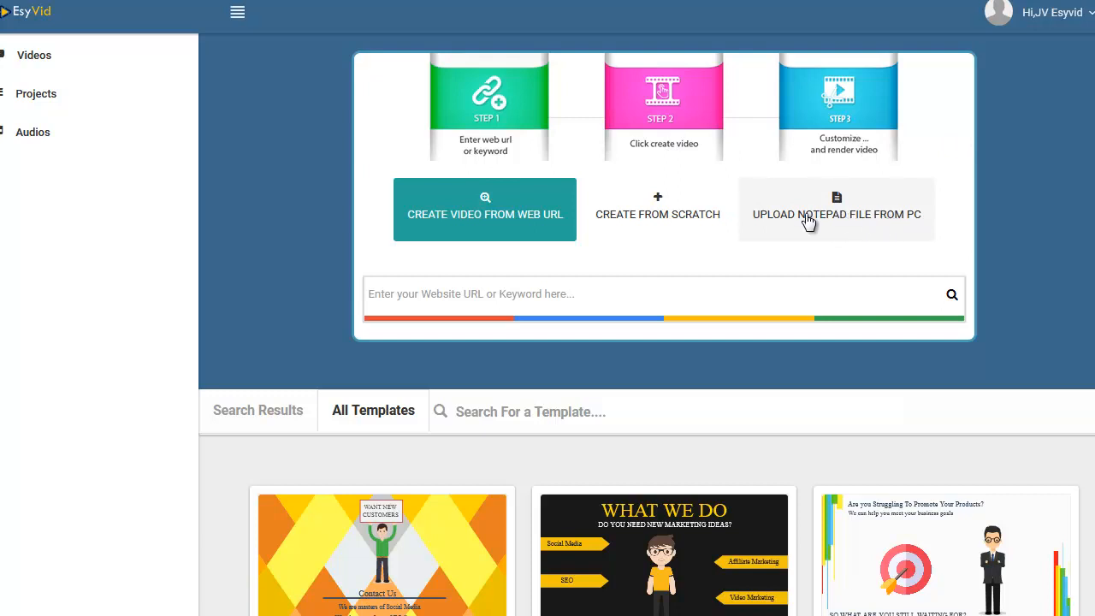
pyautogui.moveTo(471, 268)
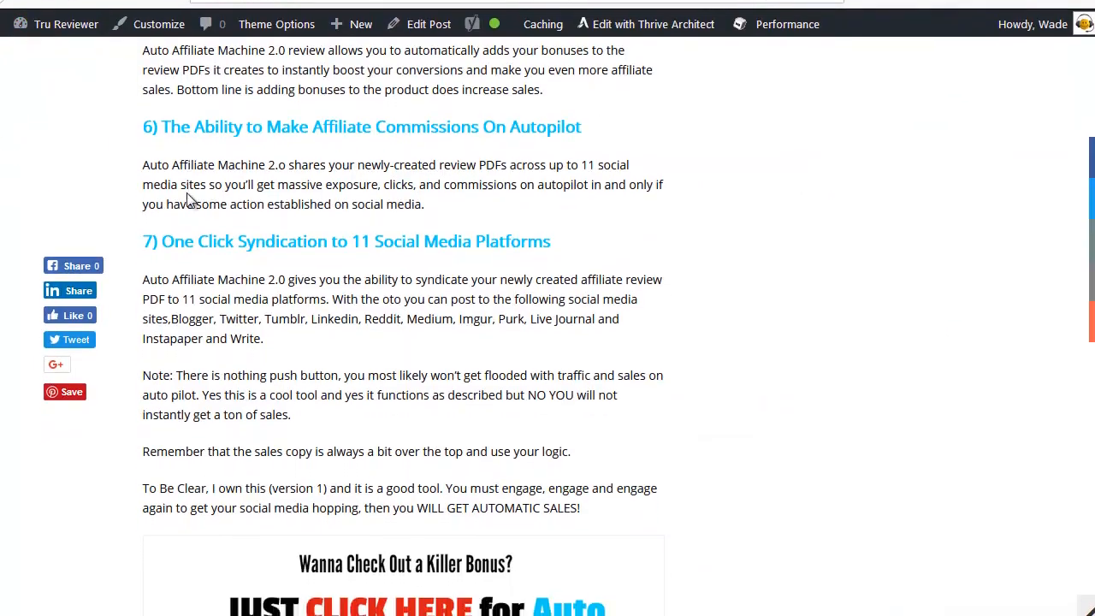
pyautogui.scroll(-3)
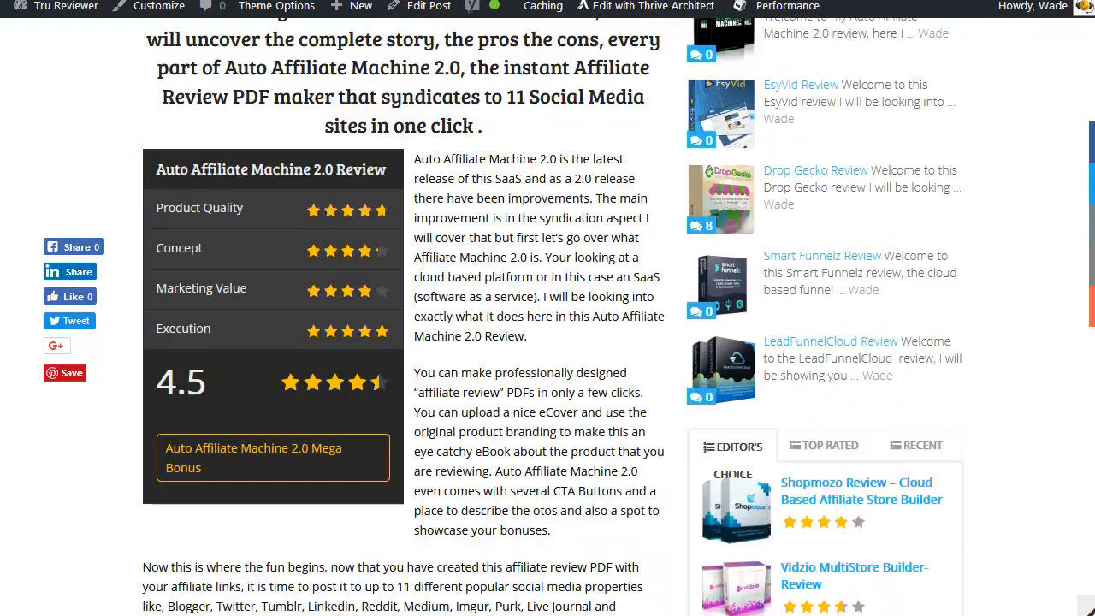
pyautogui.scroll(3)
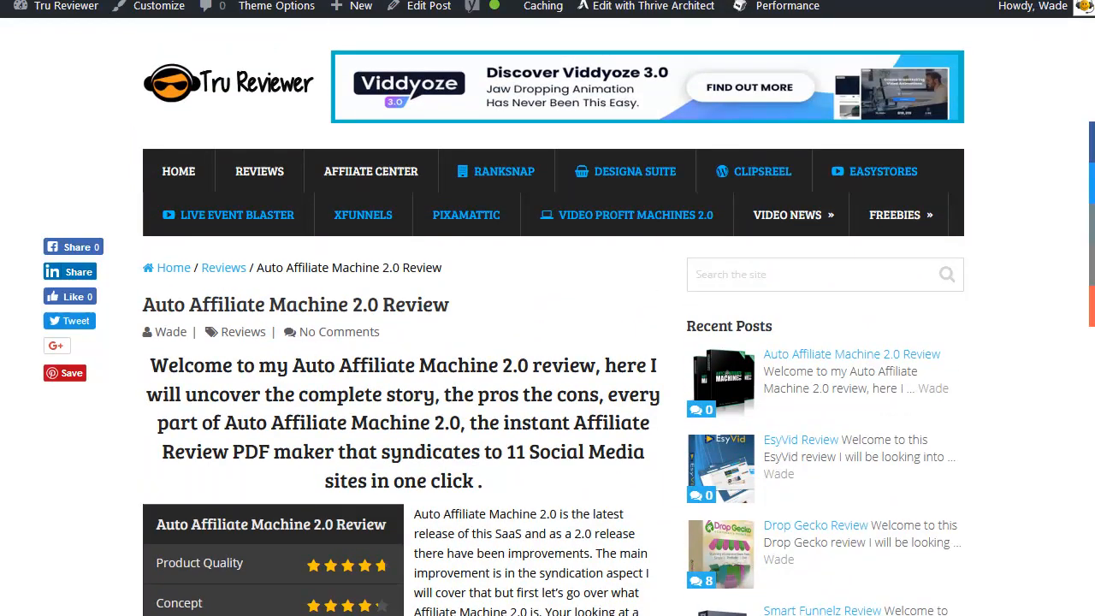
pyautogui.moveTo(946, 400)
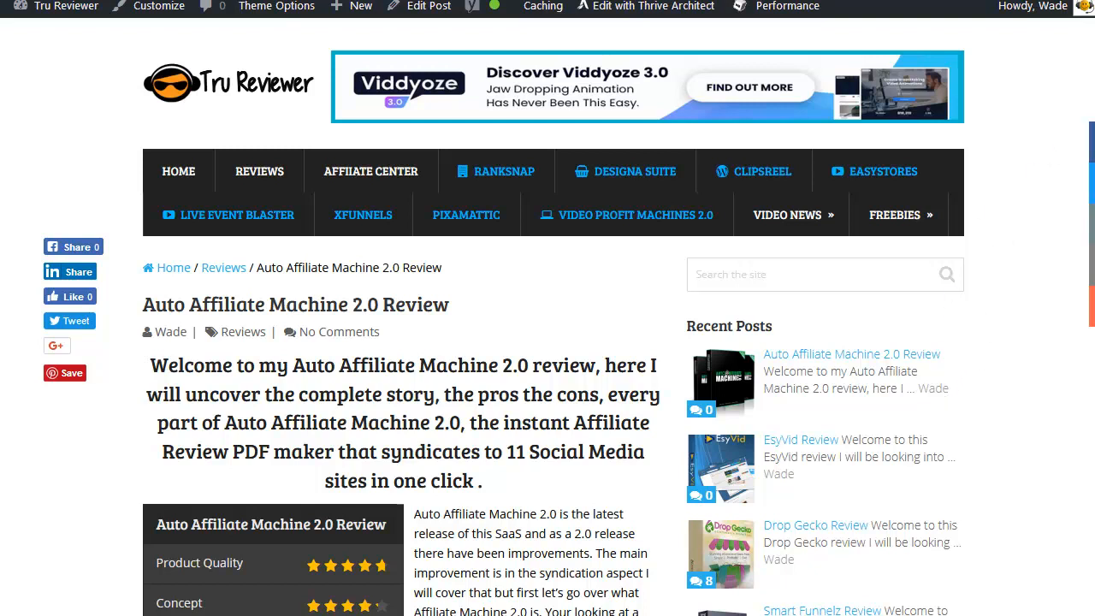
pyautogui.scroll(-3)
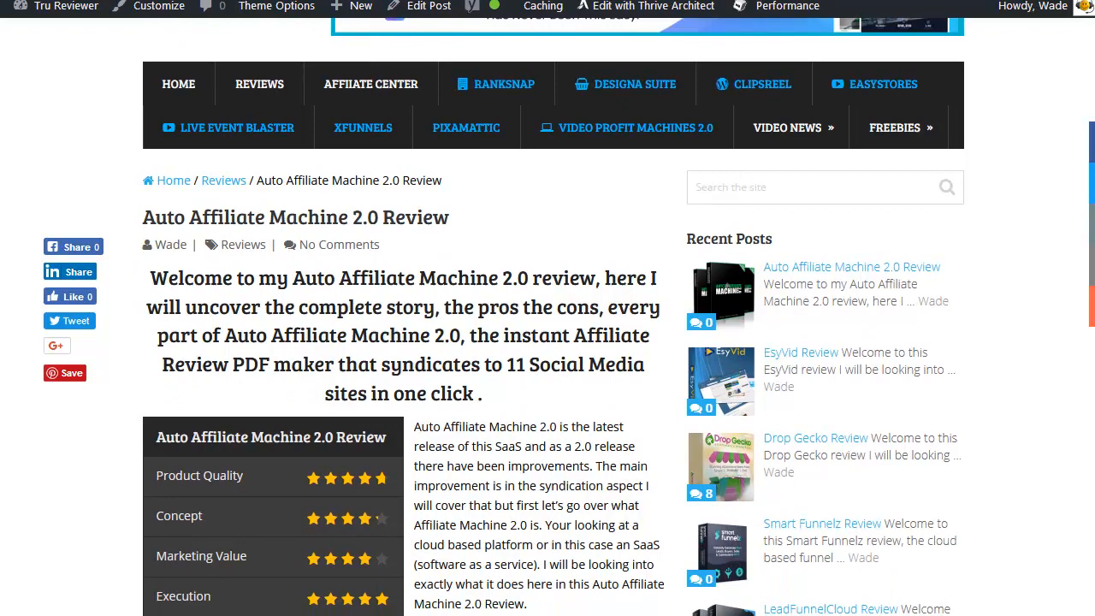
pyautogui.scroll(-3)
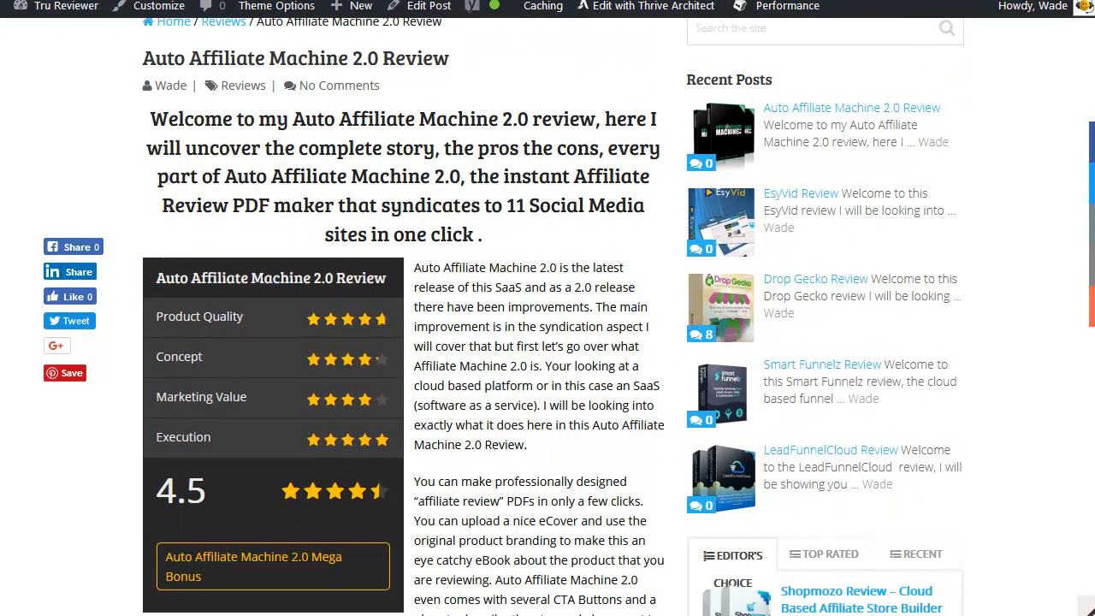
pyautogui.scroll(-3)
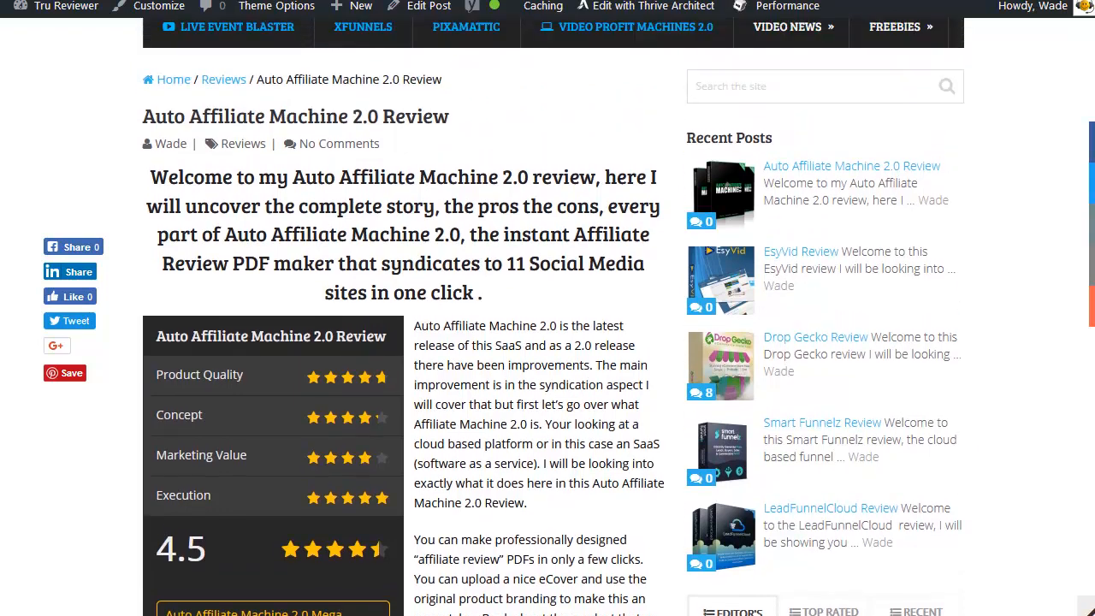
pyautogui.scroll(-3)
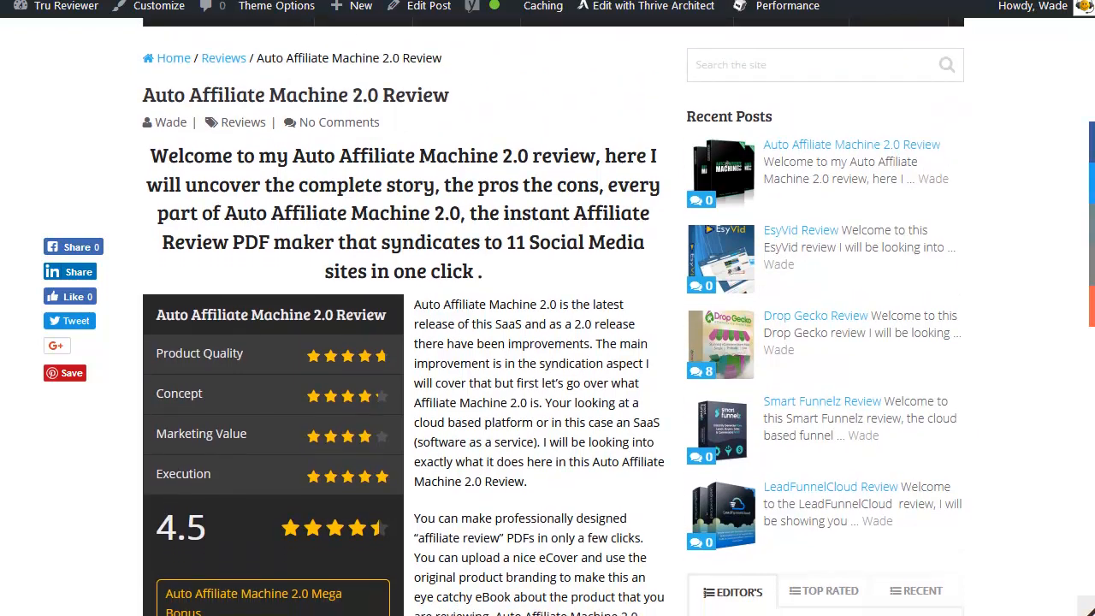
pyautogui.scroll(-3)
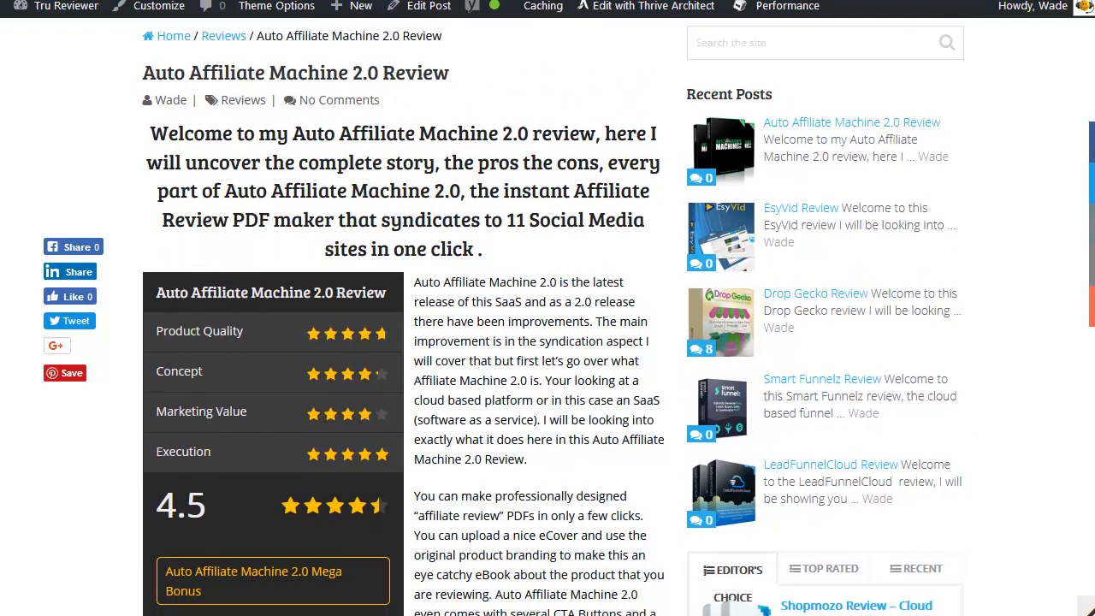
pyautogui.scroll(-3)
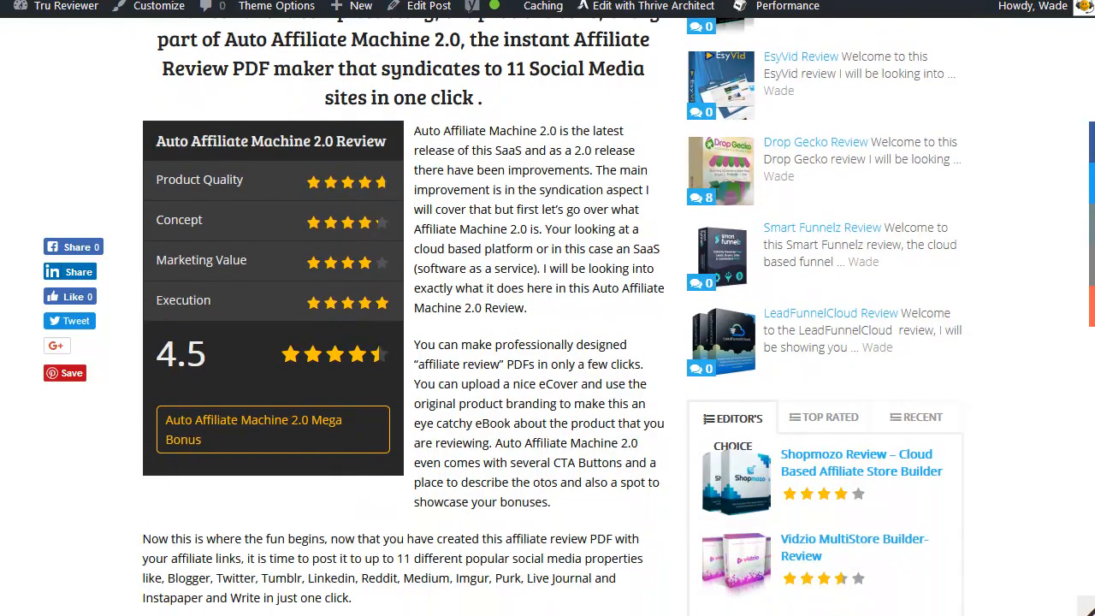
pyautogui.scroll(-3)
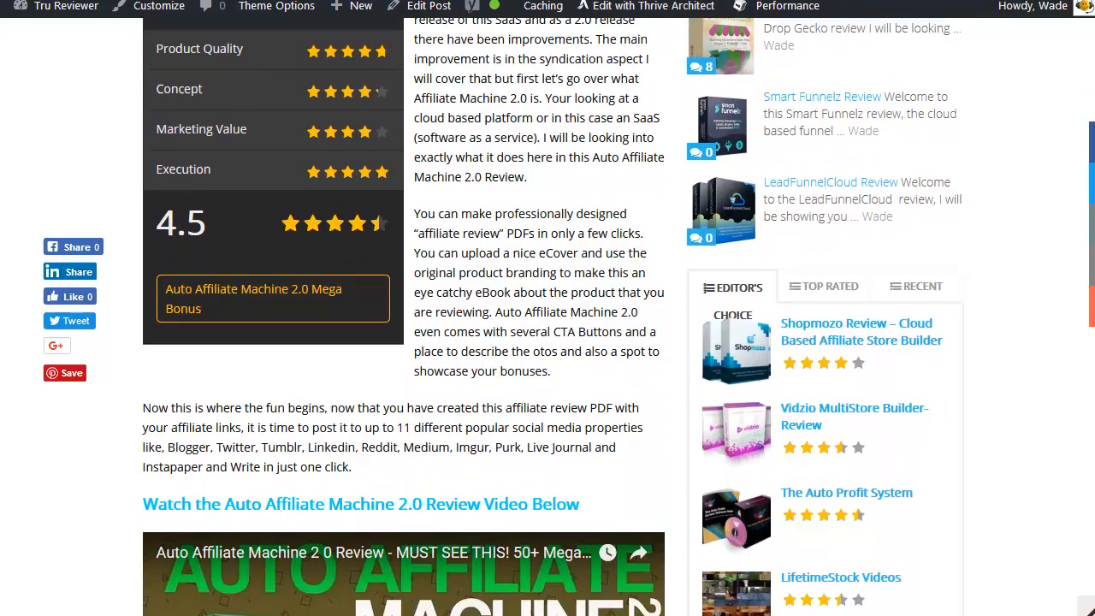
pyautogui.scroll(-3)
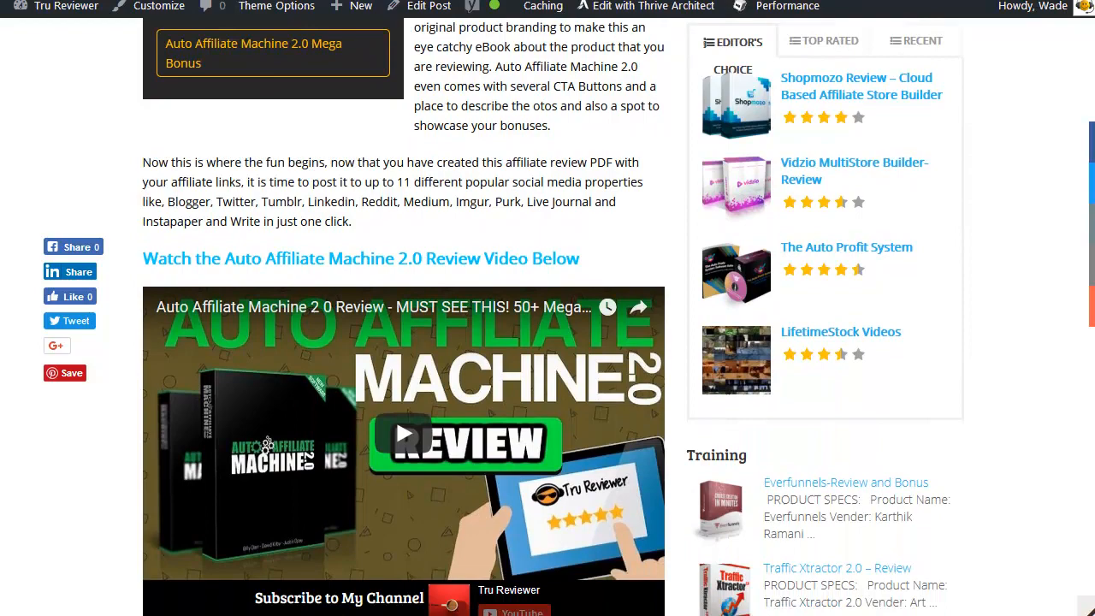
pyautogui.scroll(-3)
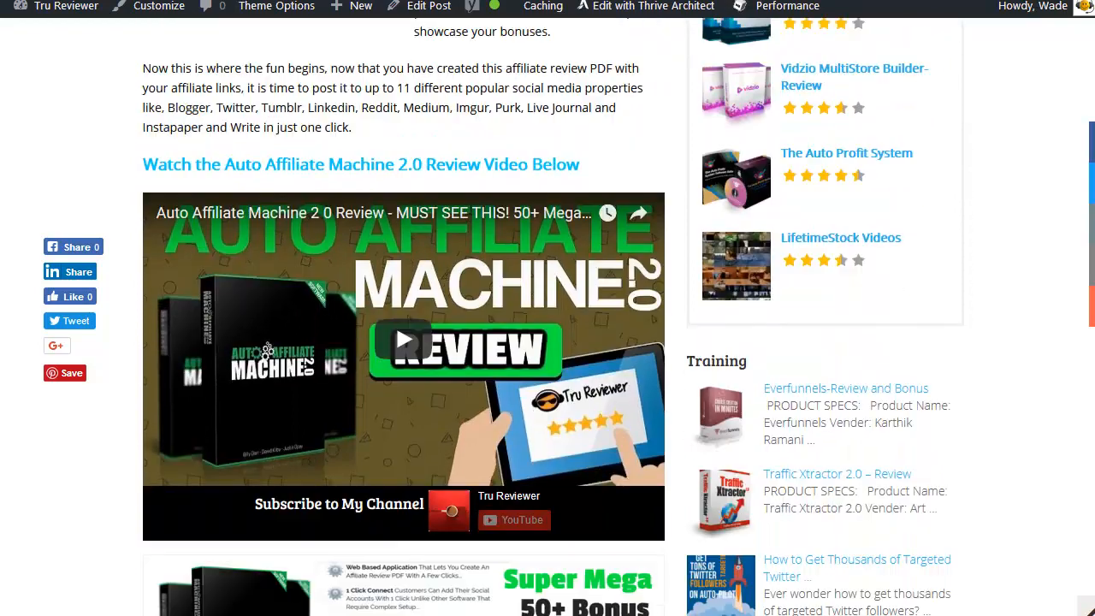
pyautogui.scroll(-3)
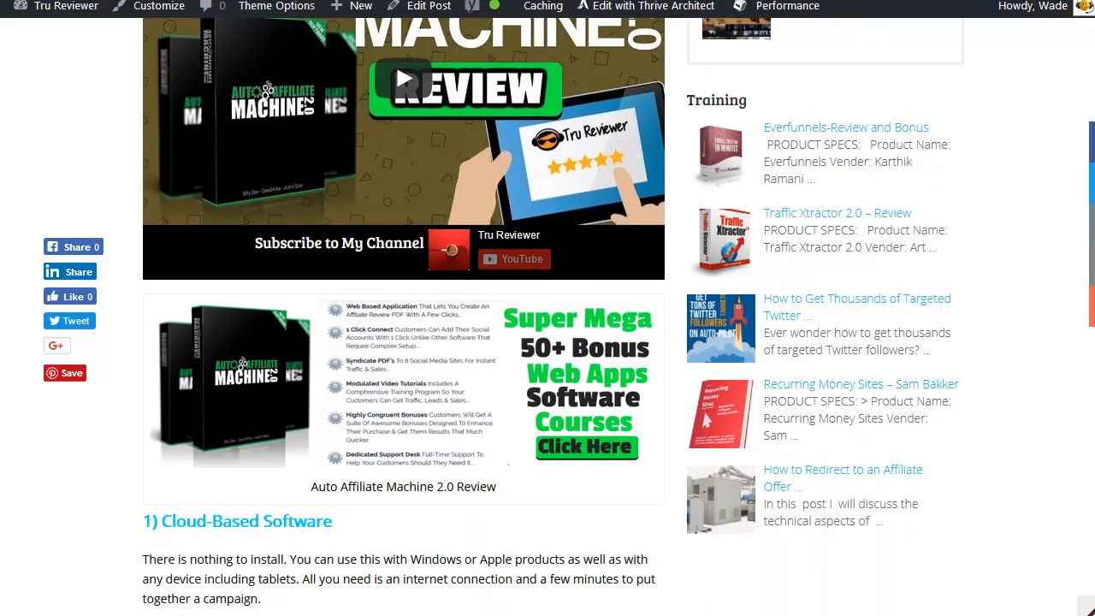
pyautogui.scroll(-3)
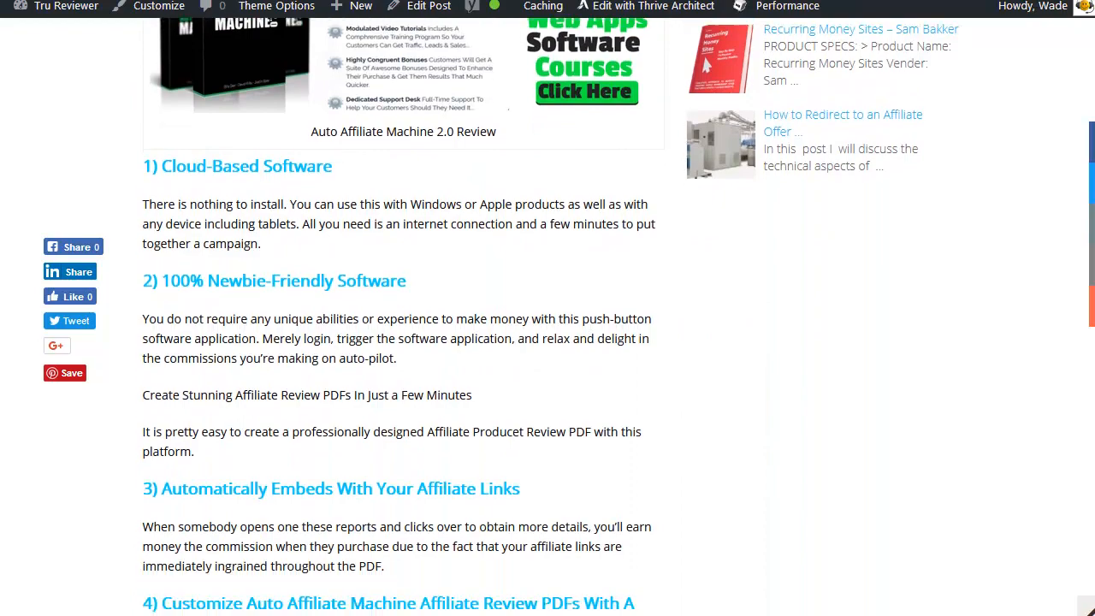
pyautogui.scroll(-3)
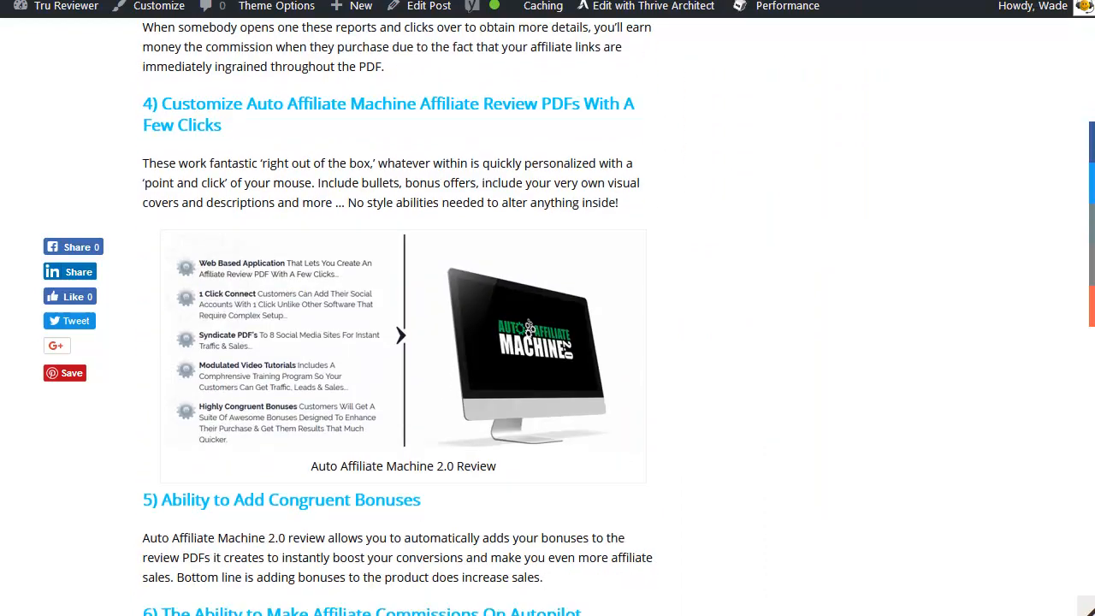
pyautogui.scroll(-3)
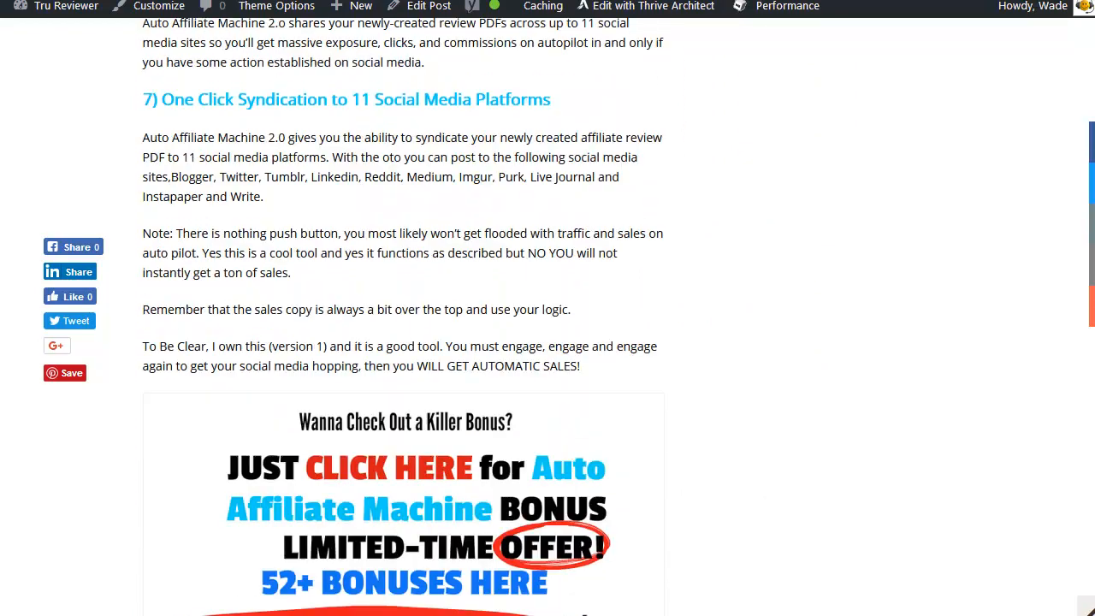
pyautogui.scroll(-3)
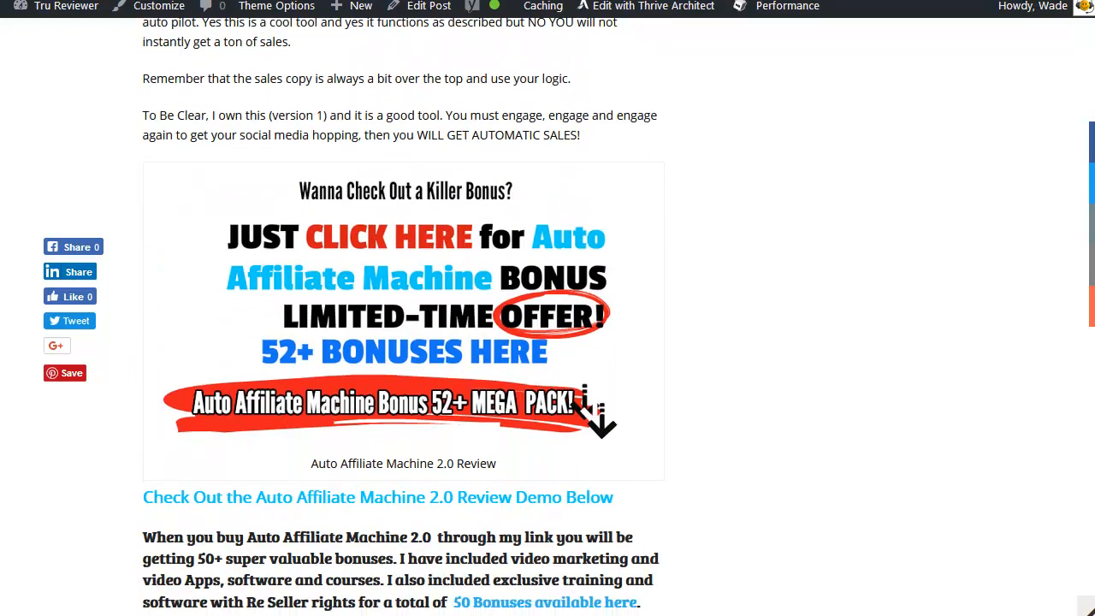
pyautogui.scroll(-3)
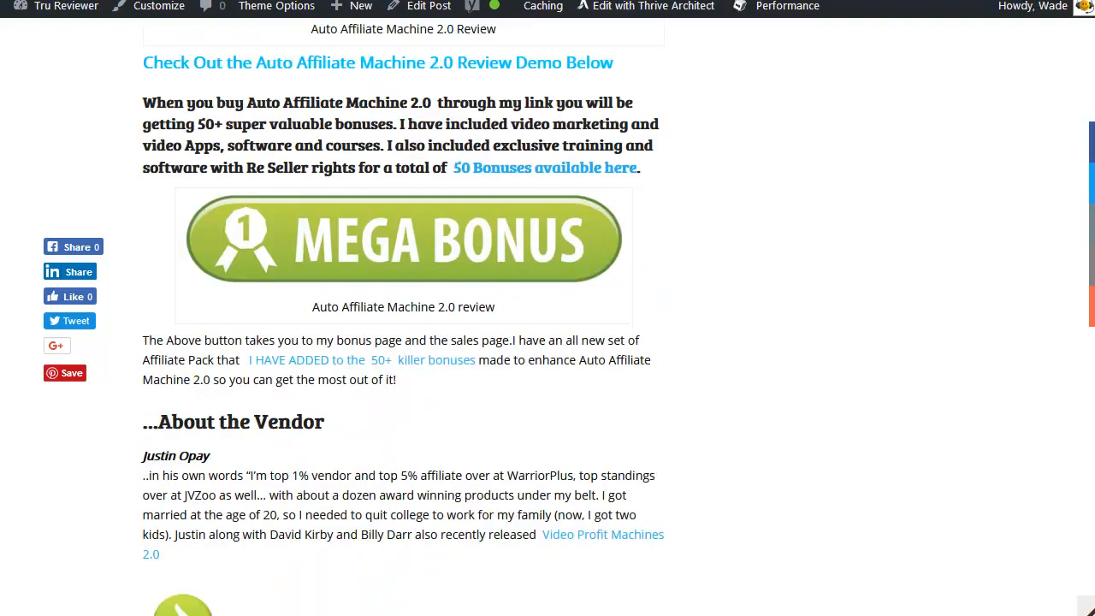
pyautogui.scroll(-3)
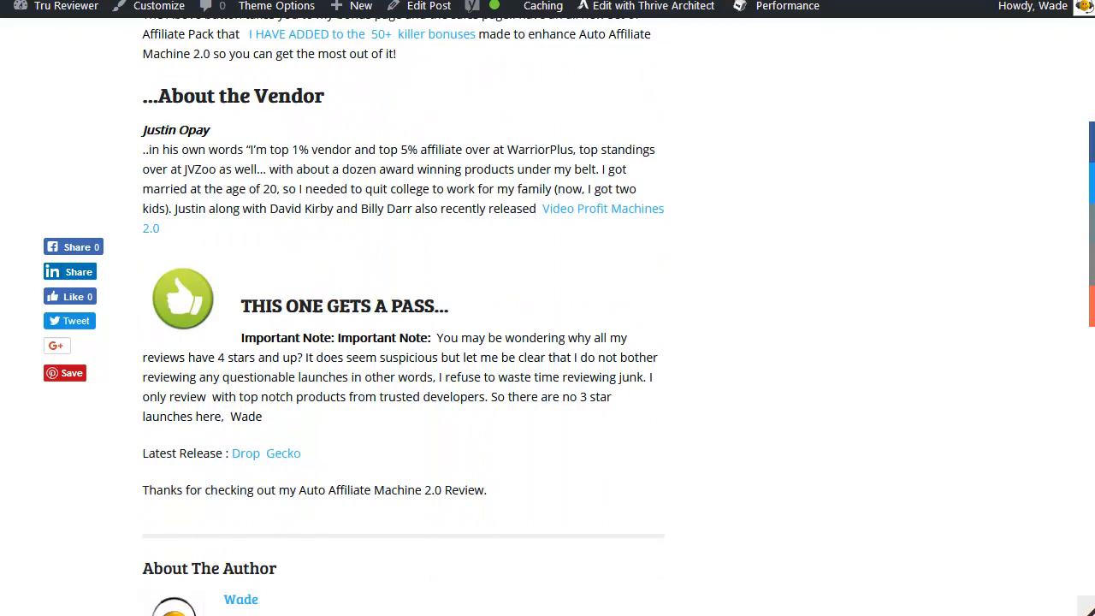
pyautogui.scroll(-3)
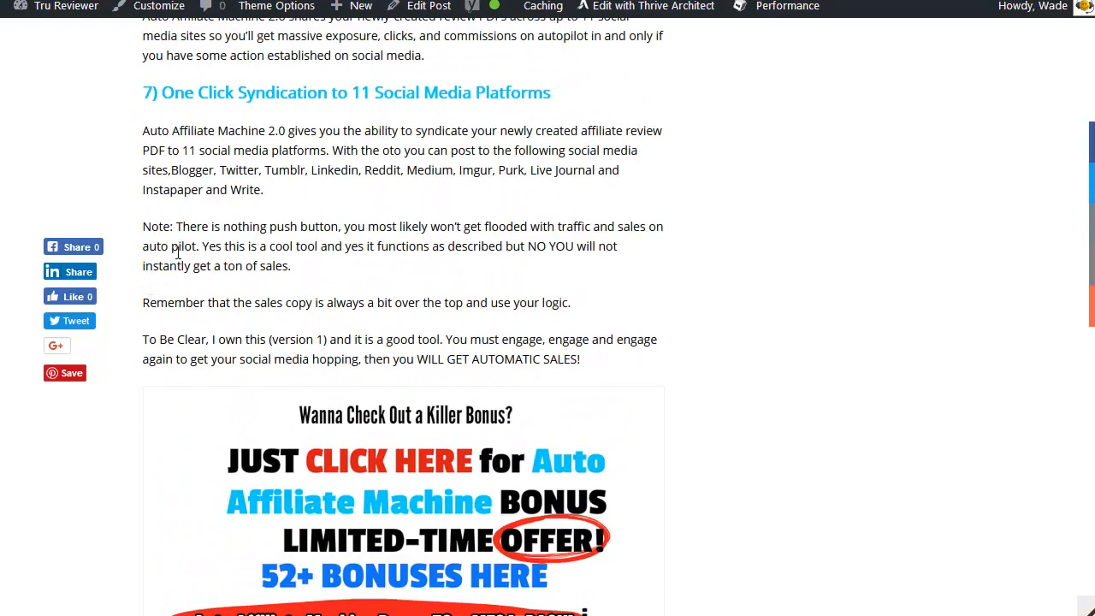
pyautogui.moveTo(335, 226)
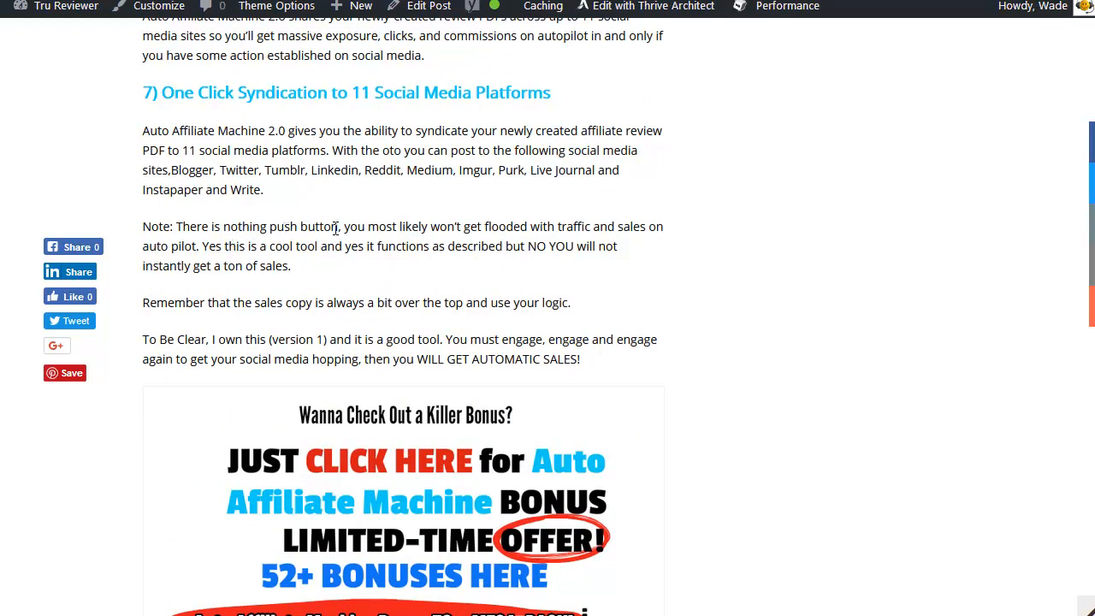
pyautogui.moveTo(420, 236)
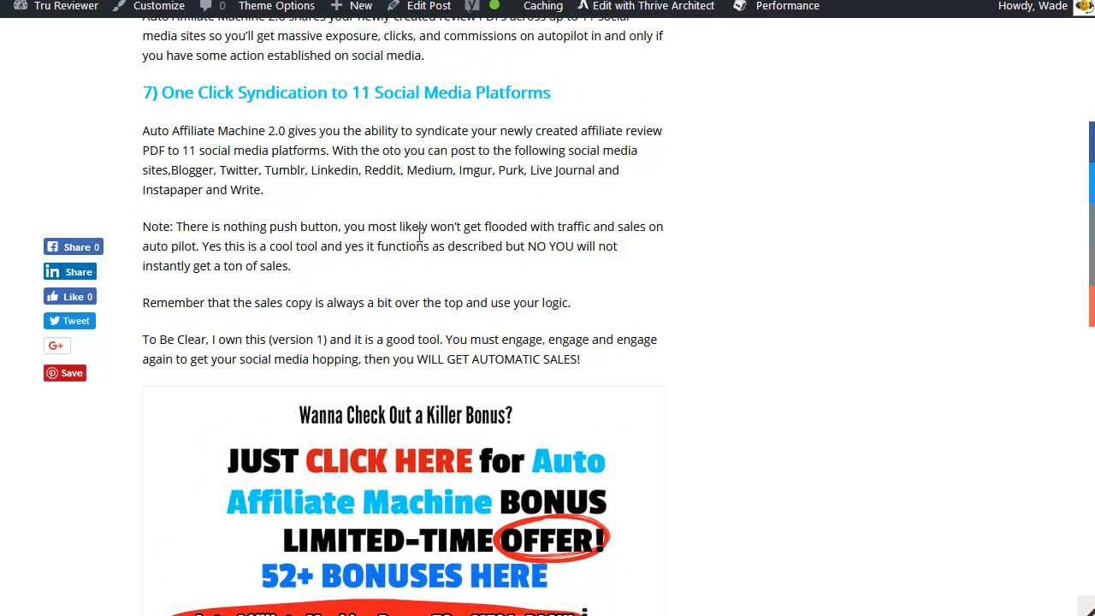
pyautogui.moveTo(752, 240)
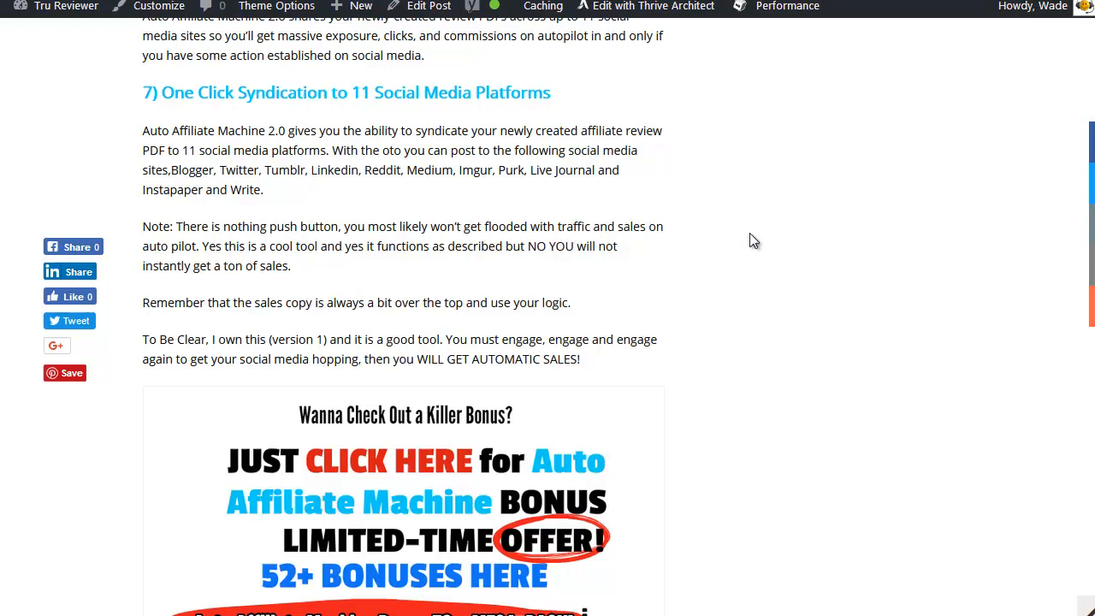
pyautogui.moveTo(234, 281)
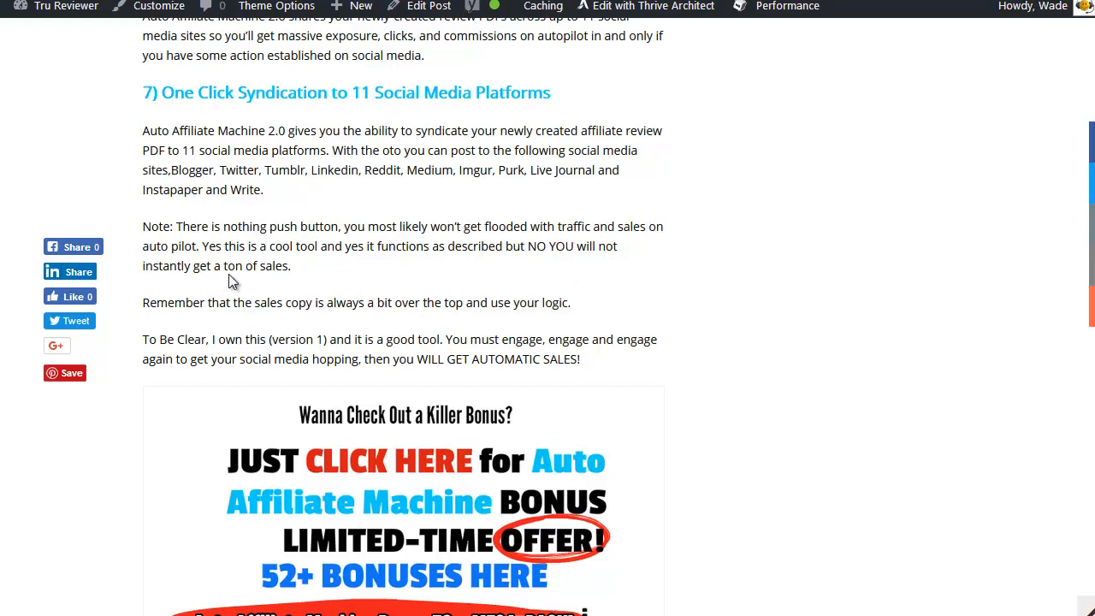
pyautogui.moveTo(368, 251)
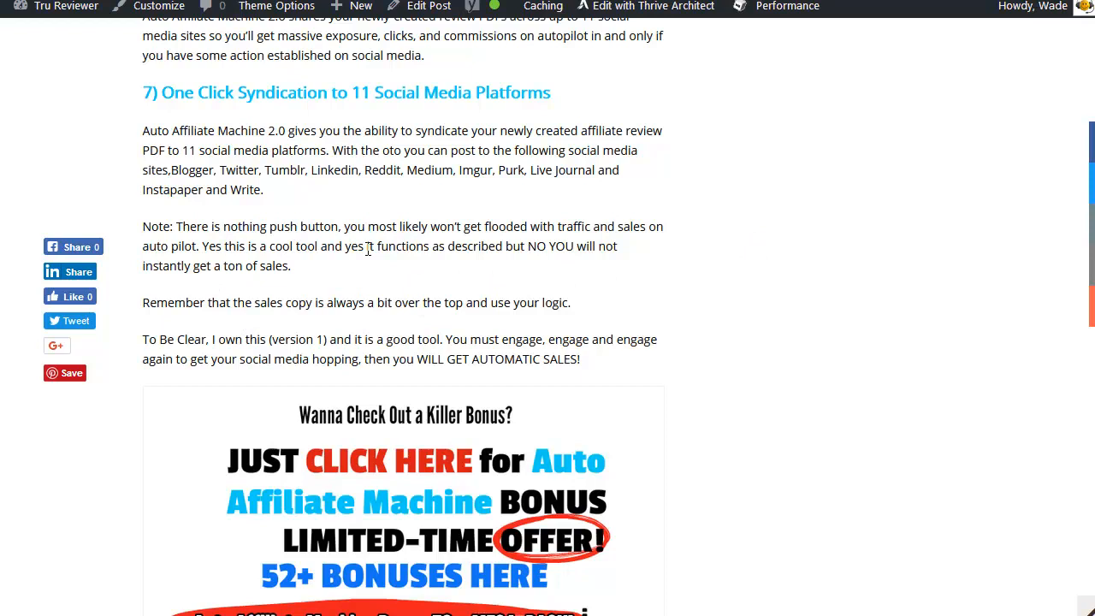
pyautogui.moveTo(503, 252)
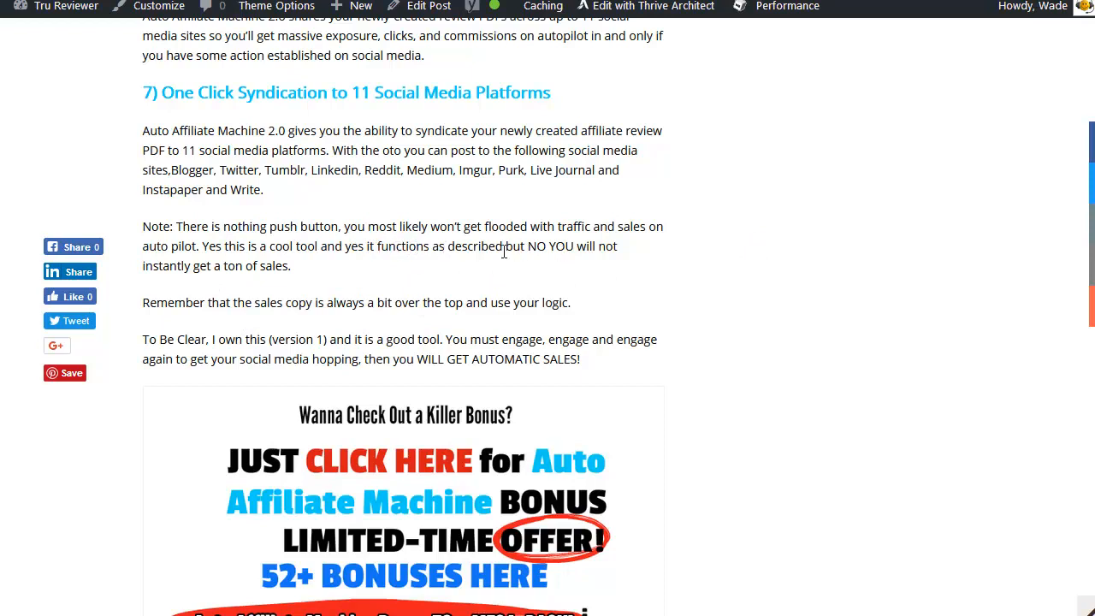
pyautogui.moveTo(811, 248)
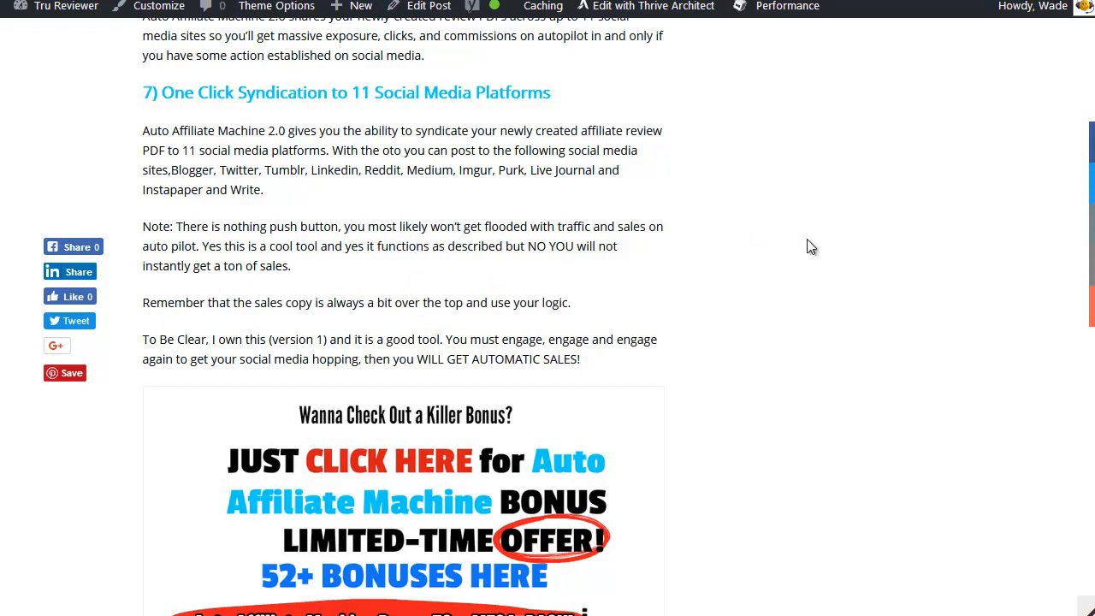
pyautogui.moveTo(274, 302)
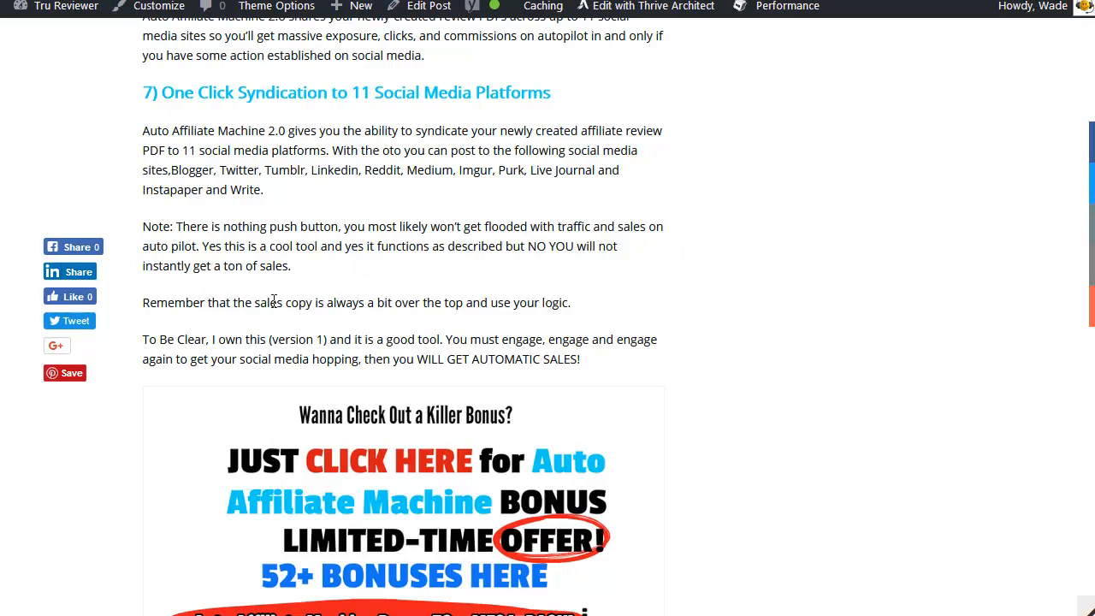
pyautogui.moveTo(326, 302)
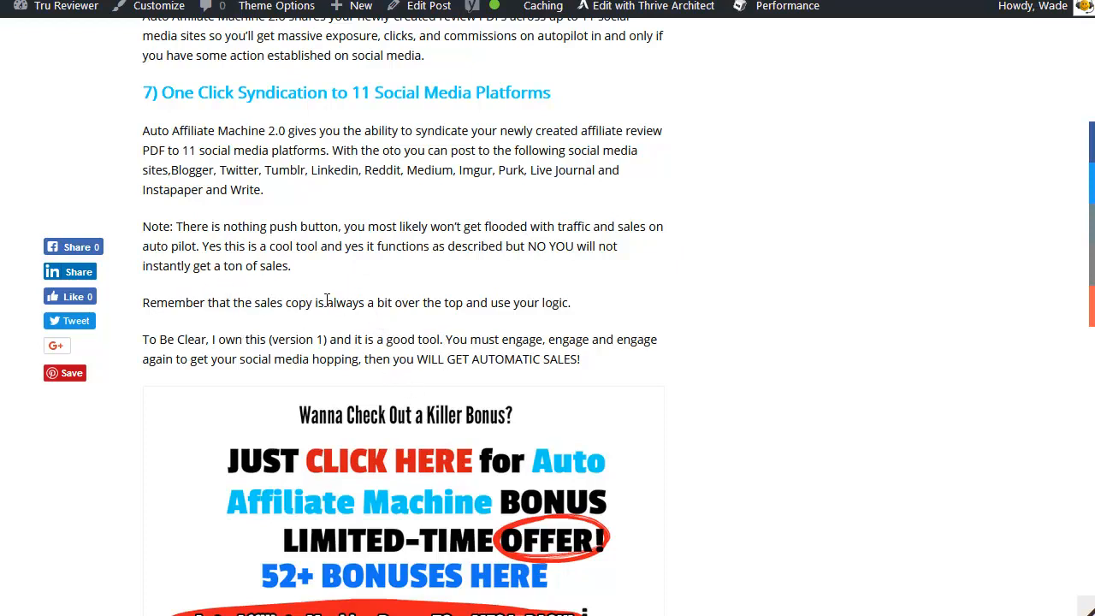
pyautogui.moveTo(530, 302)
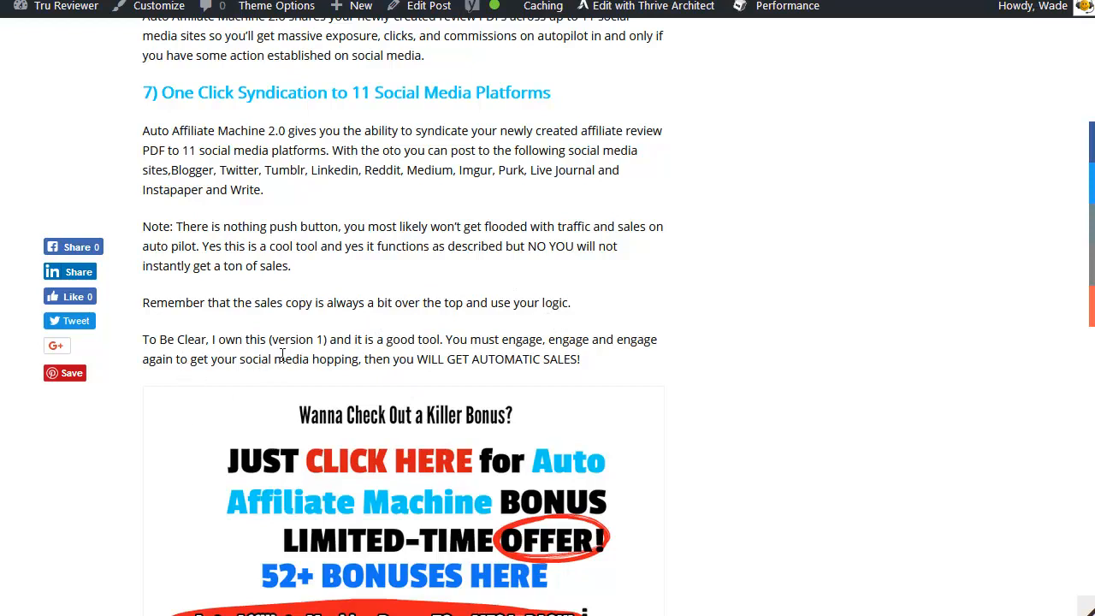
pyautogui.moveTo(407, 346)
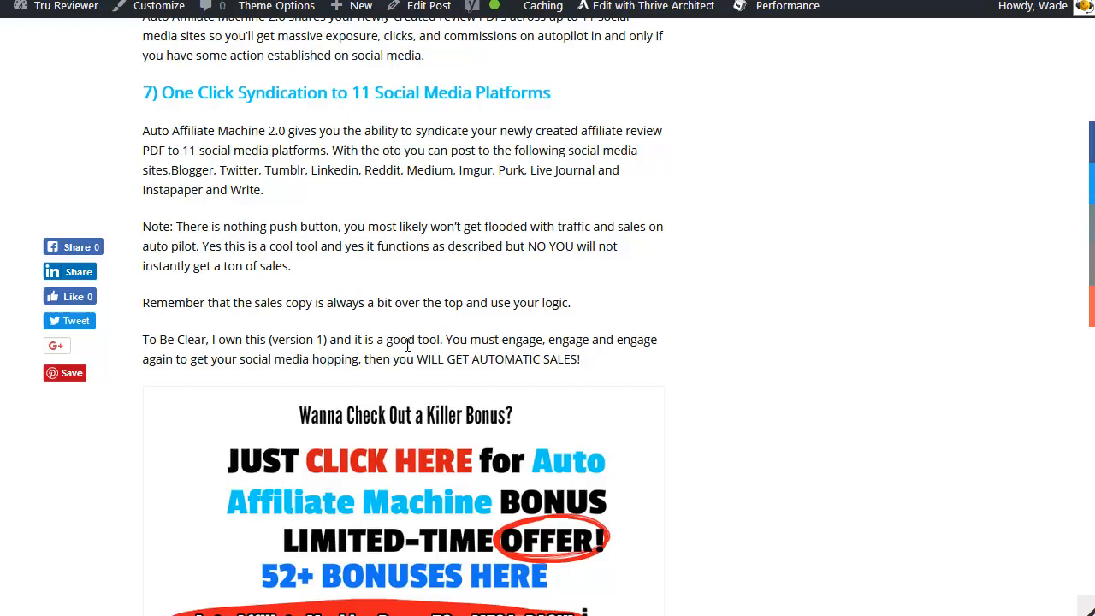
pyautogui.moveTo(564, 341)
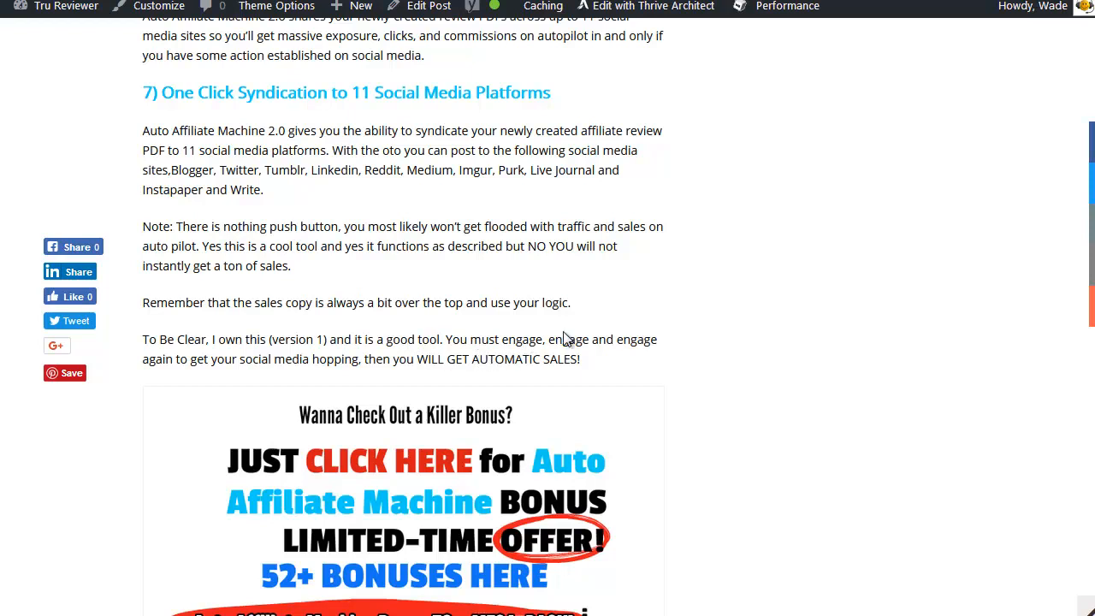
pyautogui.moveTo(205, 368)
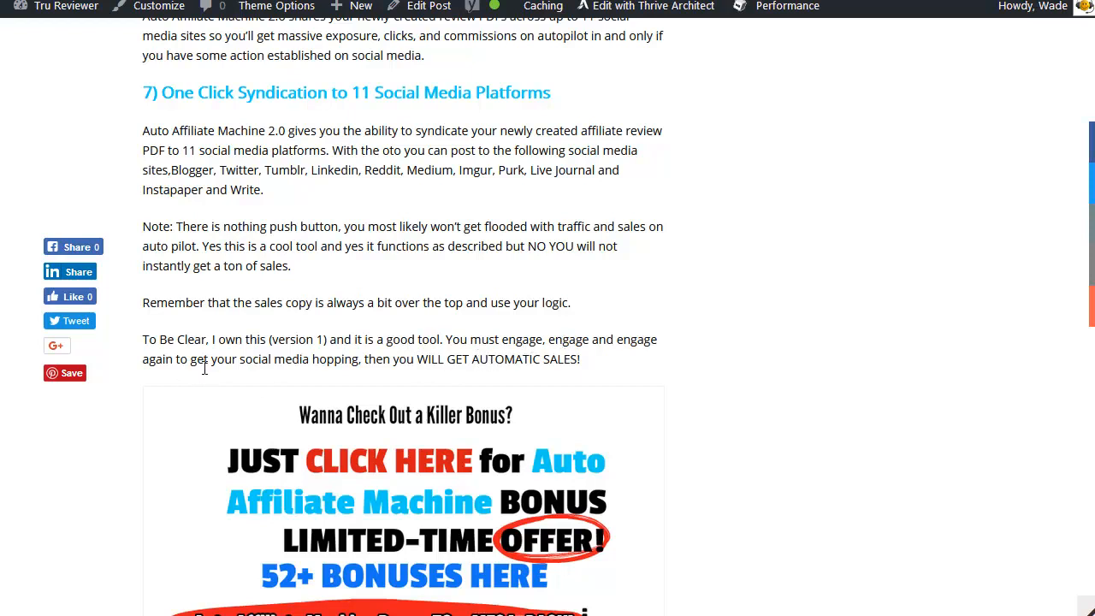
pyautogui.moveTo(369, 356)
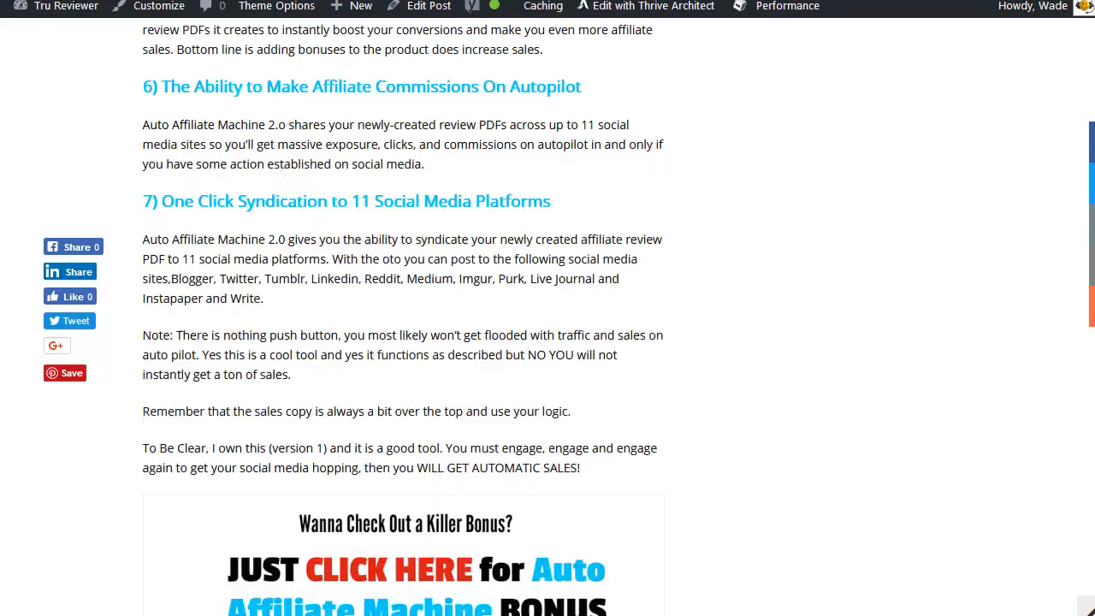
pyautogui.scroll(-3)
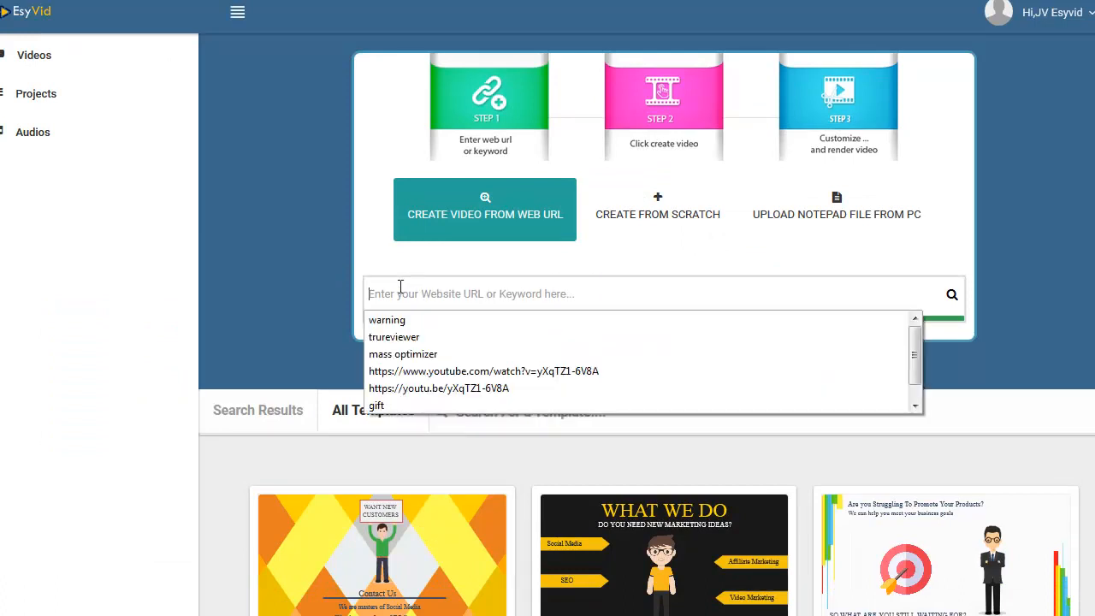
# Step: Enter the trureviewer.com Auto Affiliate Machine 2.0 review URL into the web-URL search box
pyautogui.write('https://www.trureviewer.com/auto-affiliate-machine-2-0-review/')
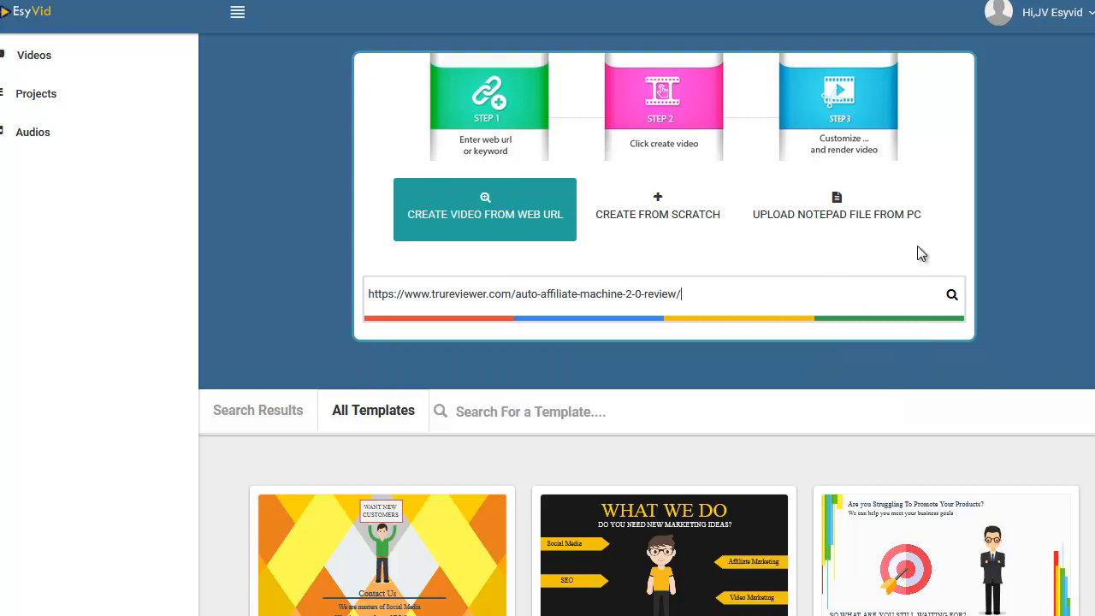
pyautogui.moveTo(903, 287)
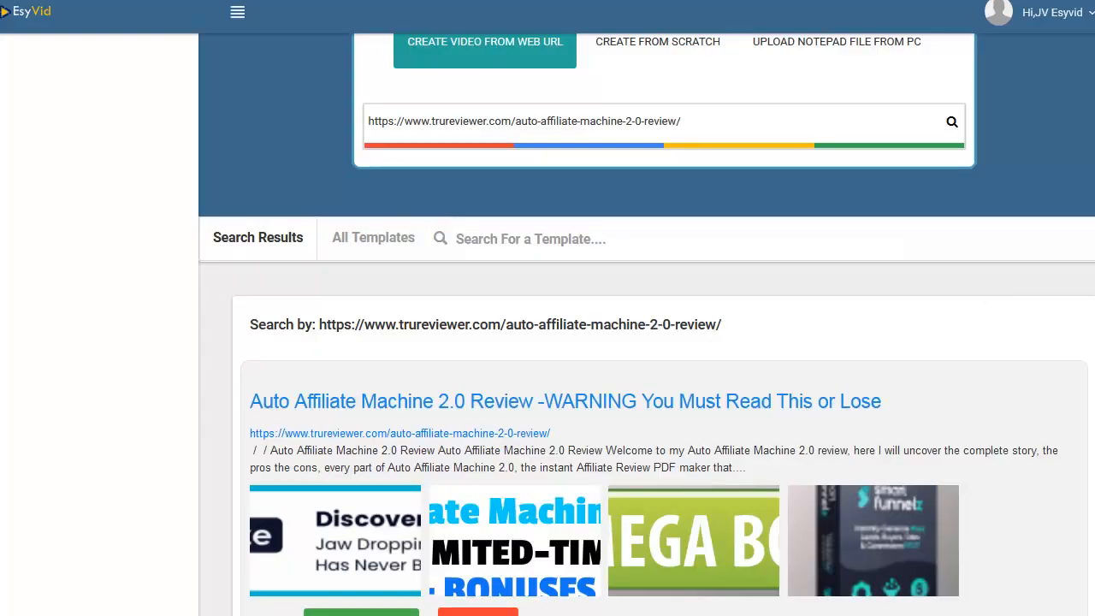
# Step: Load two more batches of results below the review, e.g. Pixamatte Review and WP Plugin Builder
pyautogui.scroll(-3)
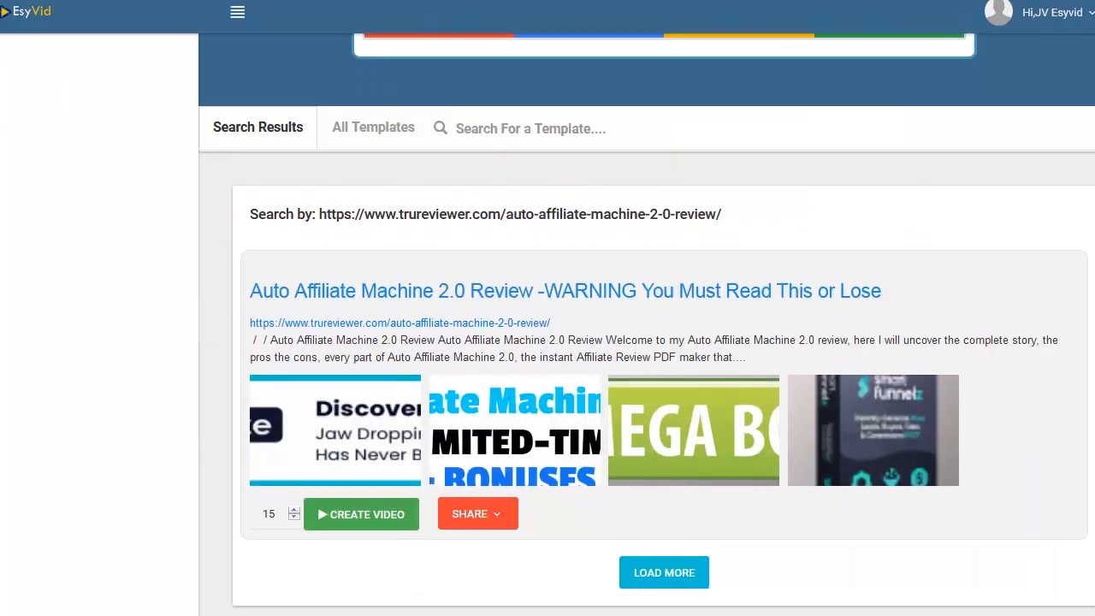
pyautogui.scroll(-3)
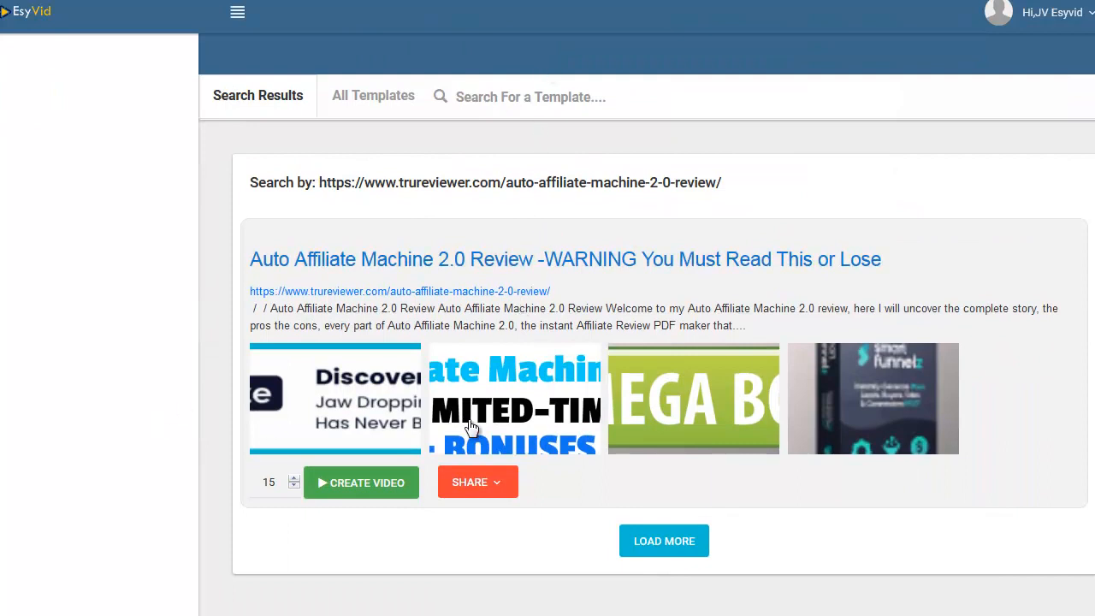
pyautogui.moveTo(278, 535)
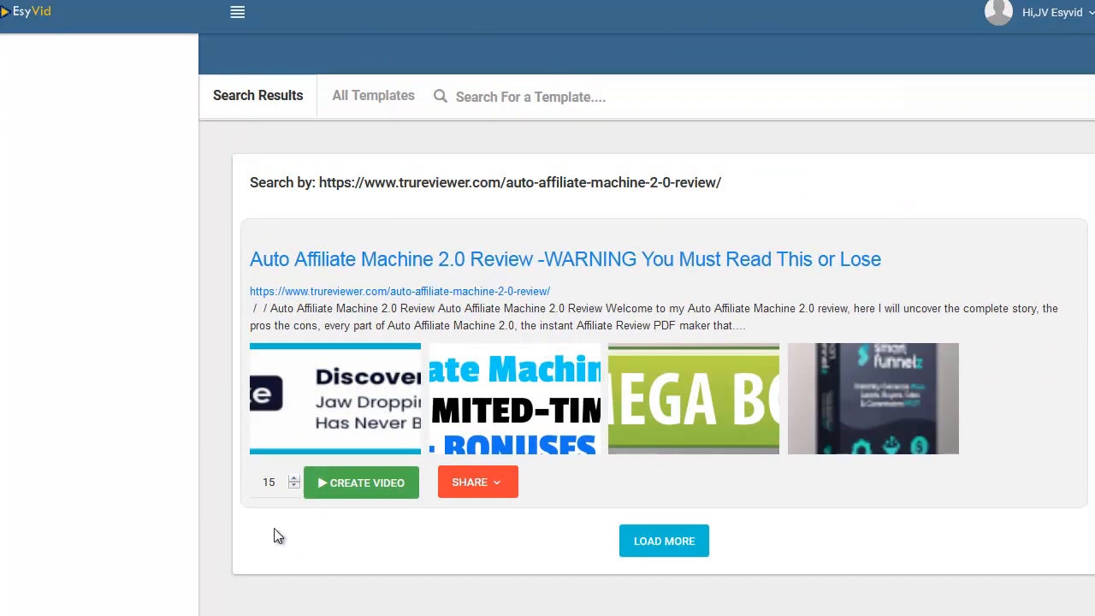
pyautogui.moveTo(664, 541)
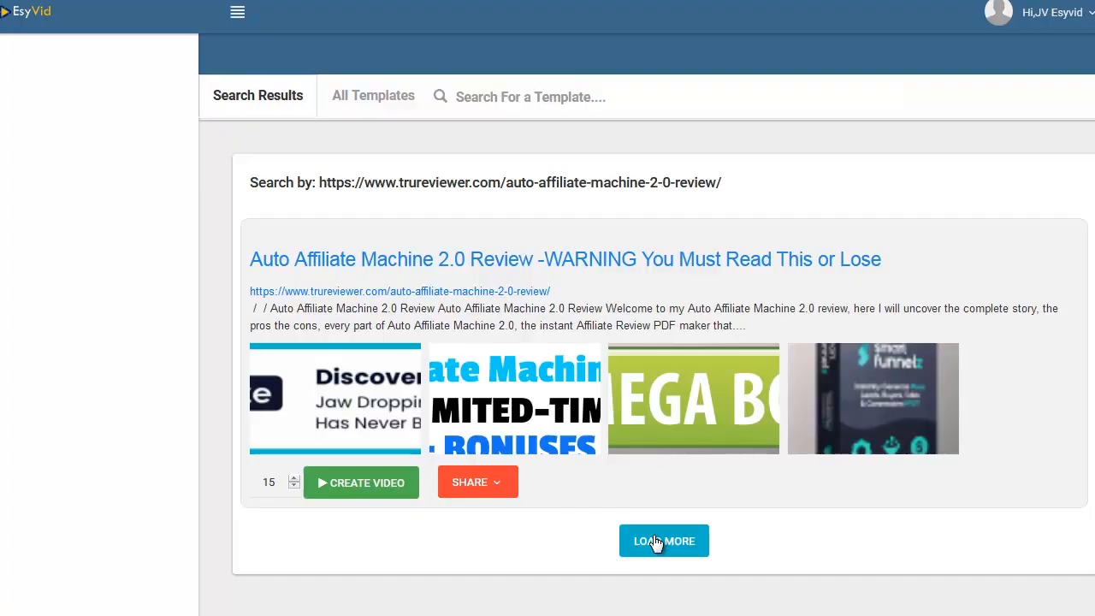
pyautogui.click(664, 541)
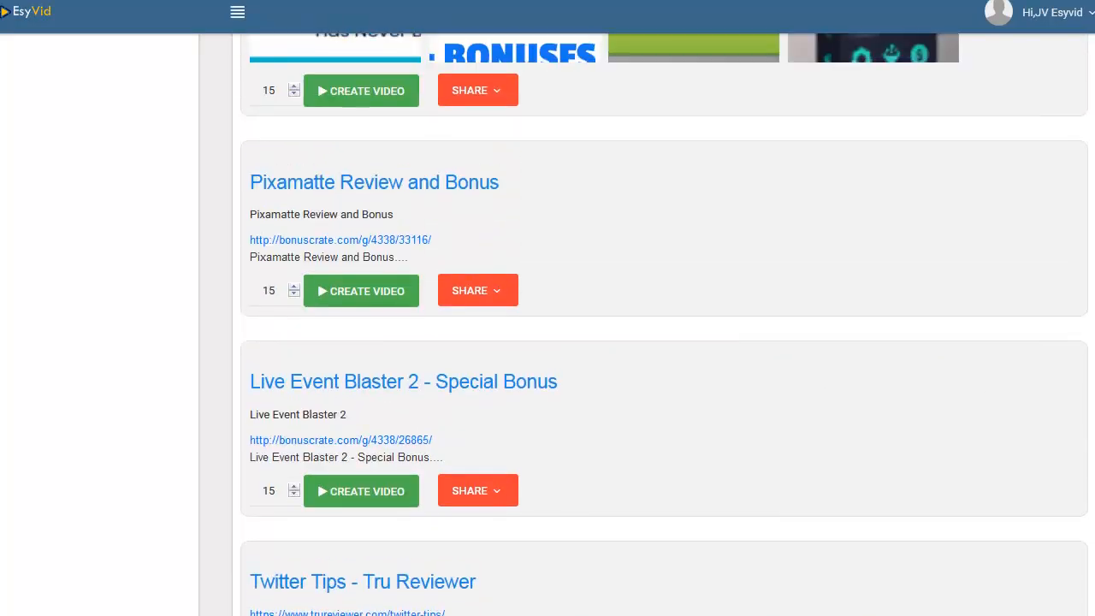
pyautogui.scroll(-3)
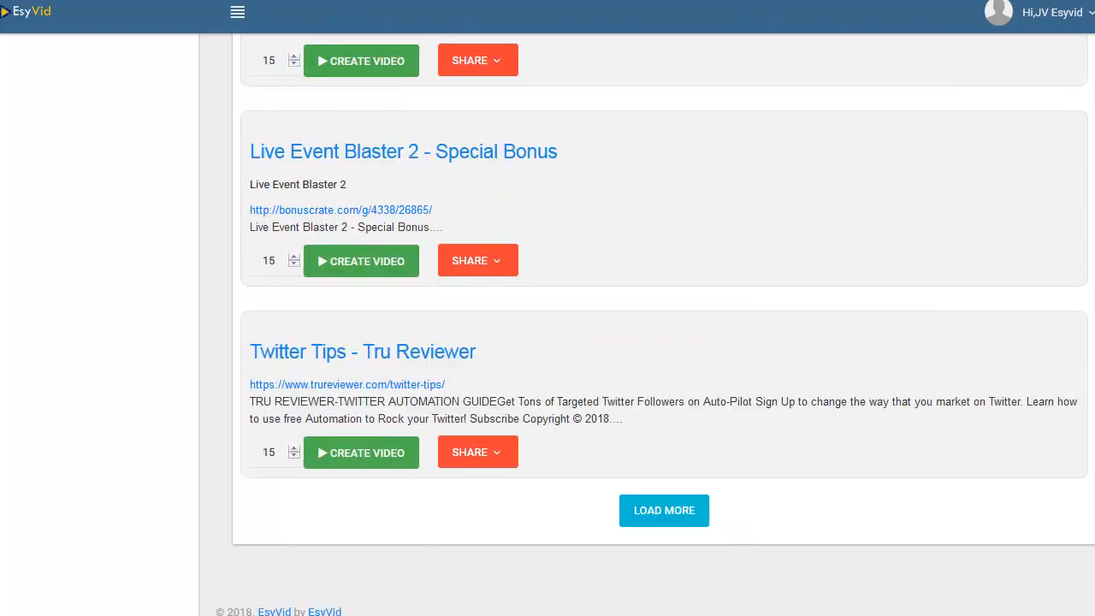
pyautogui.scroll(-3)
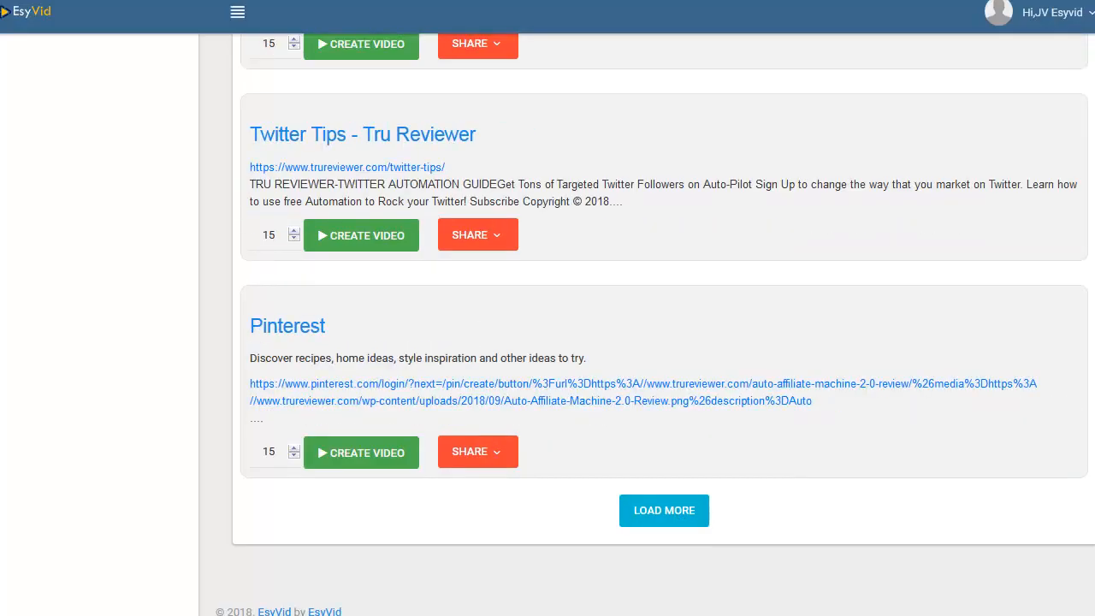
pyautogui.click(664, 511)
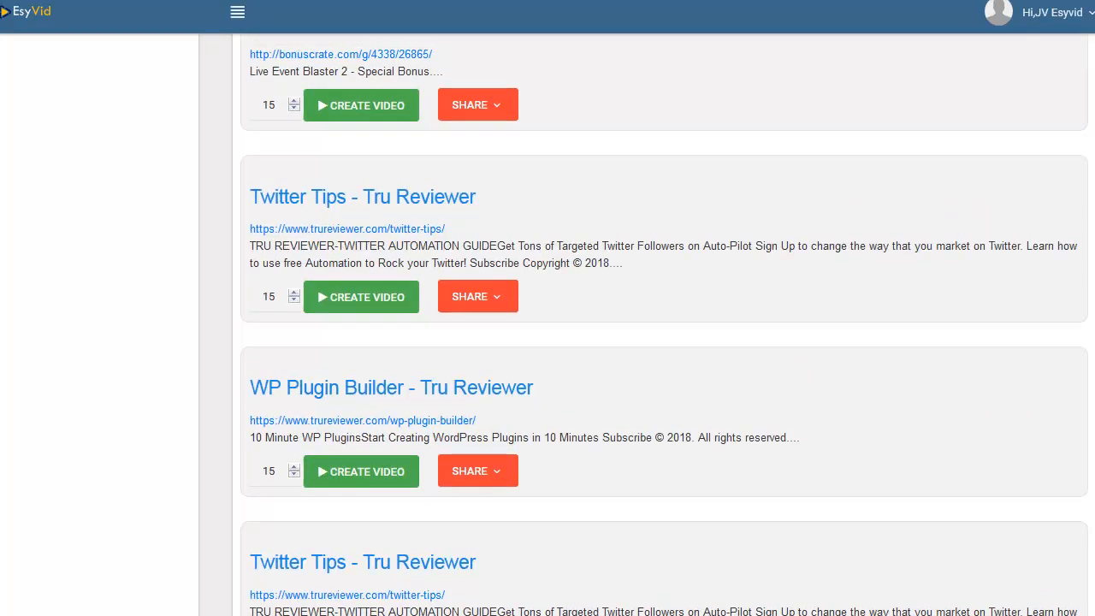
pyautogui.scroll(-3)
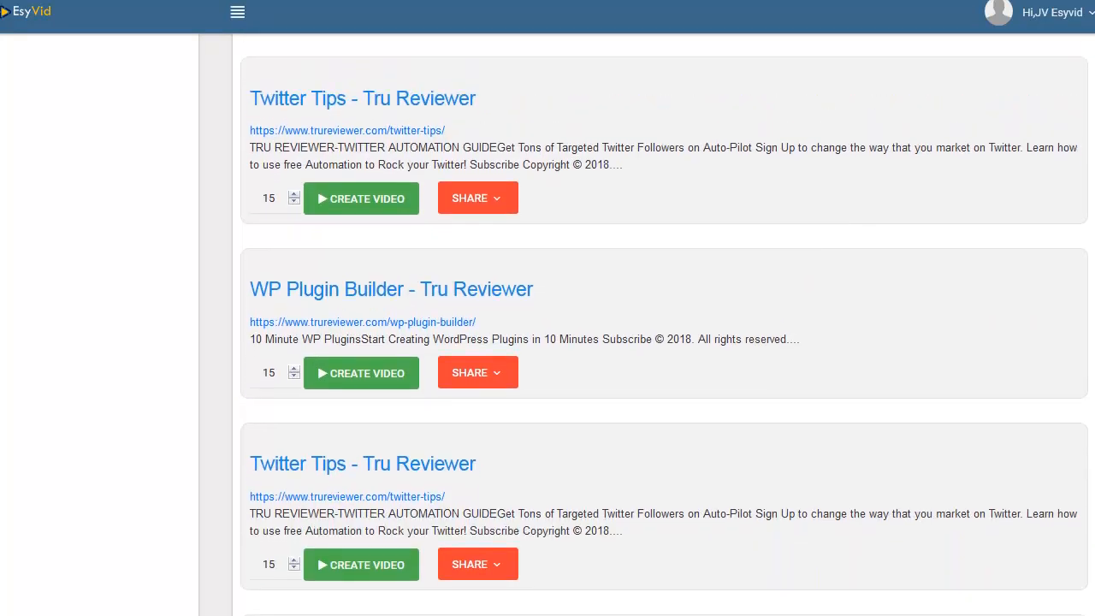
pyautogui.scroll(-3)
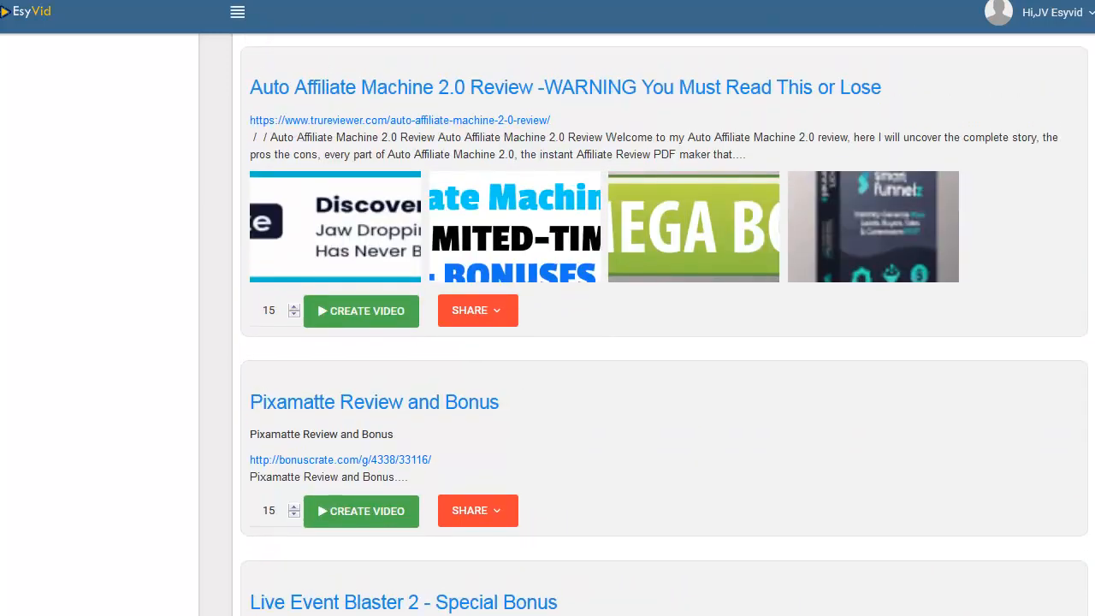
pyautogui.scroll(-3)
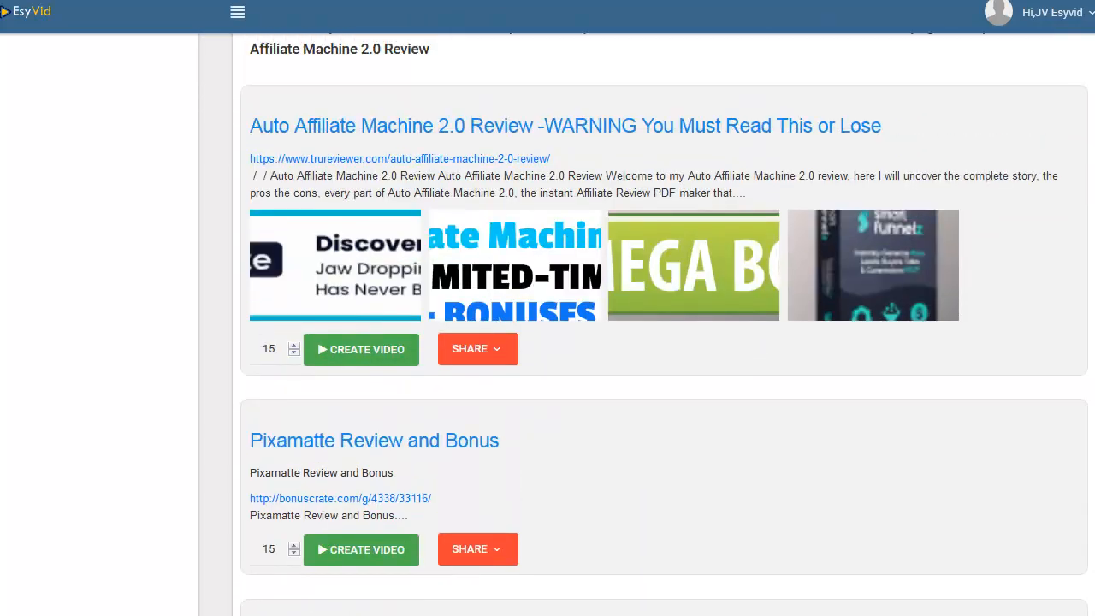
pyautogui.moveTo(836, 118)
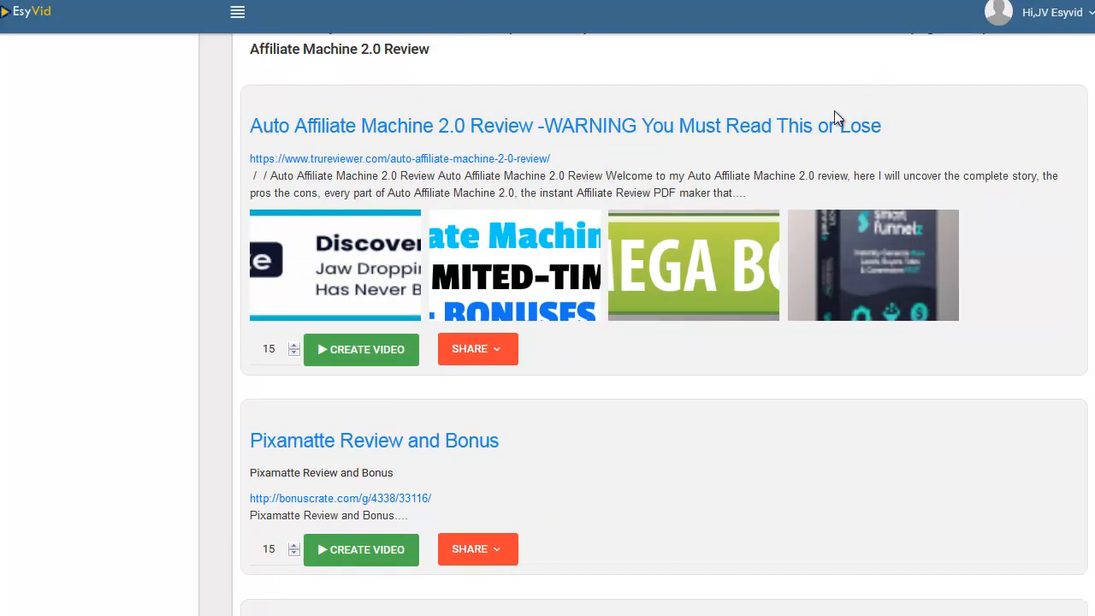
pyautogui.moveTo(631, 124)
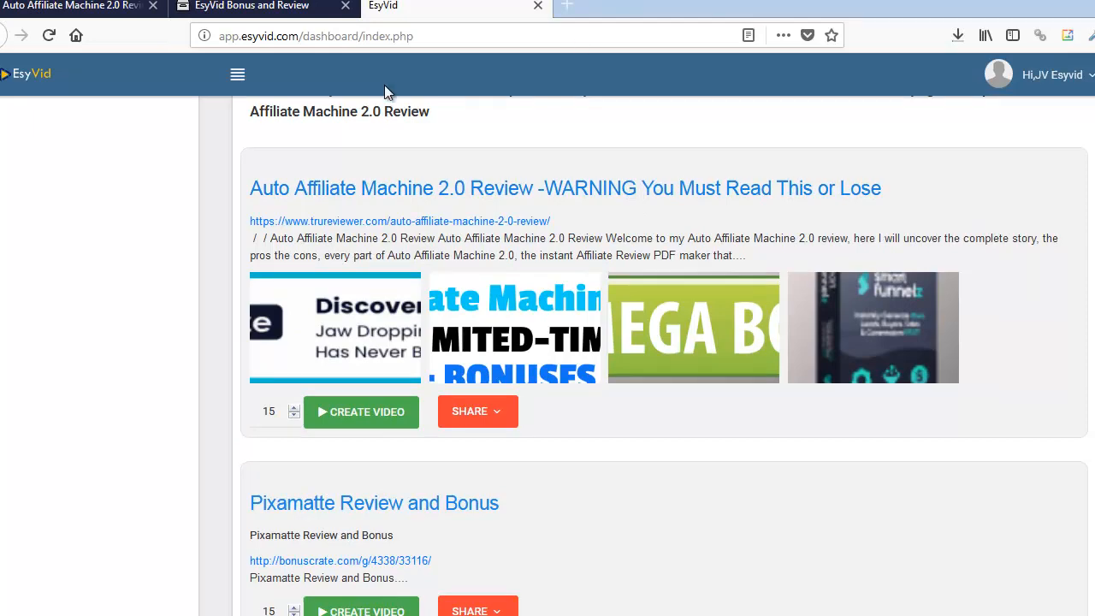
pyautogui.moveTo(265, 9)
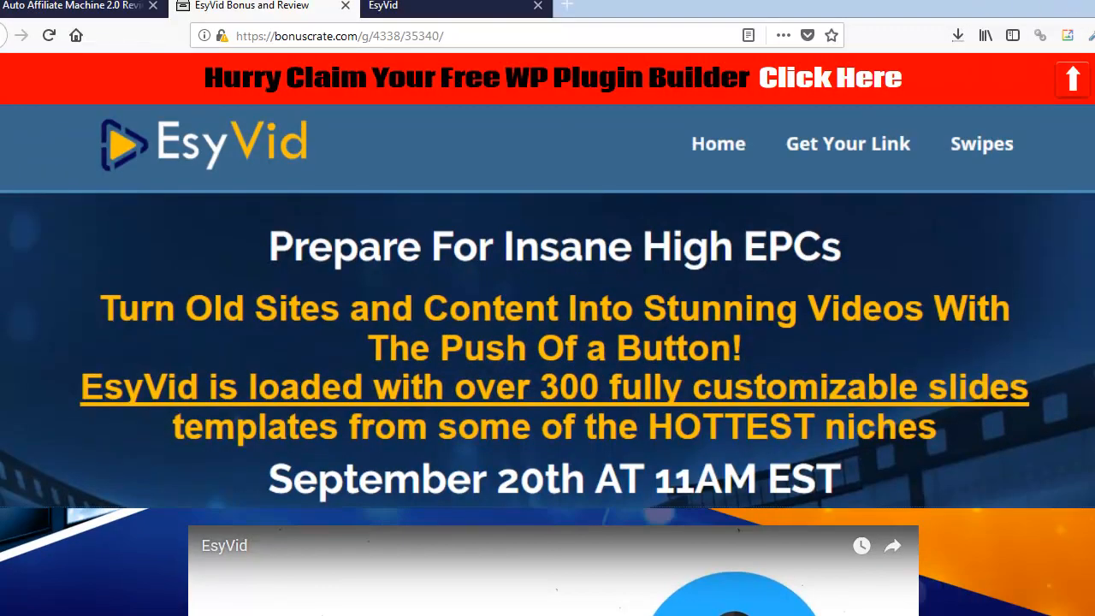
pyautogui.scroll(-3)
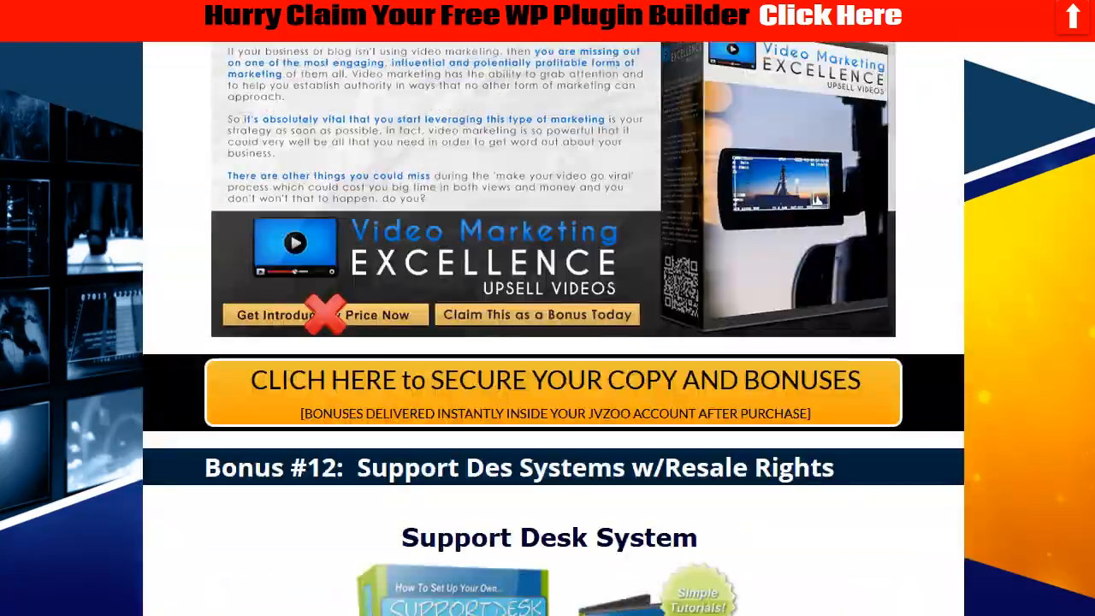
pyautogui.scroll(-3)
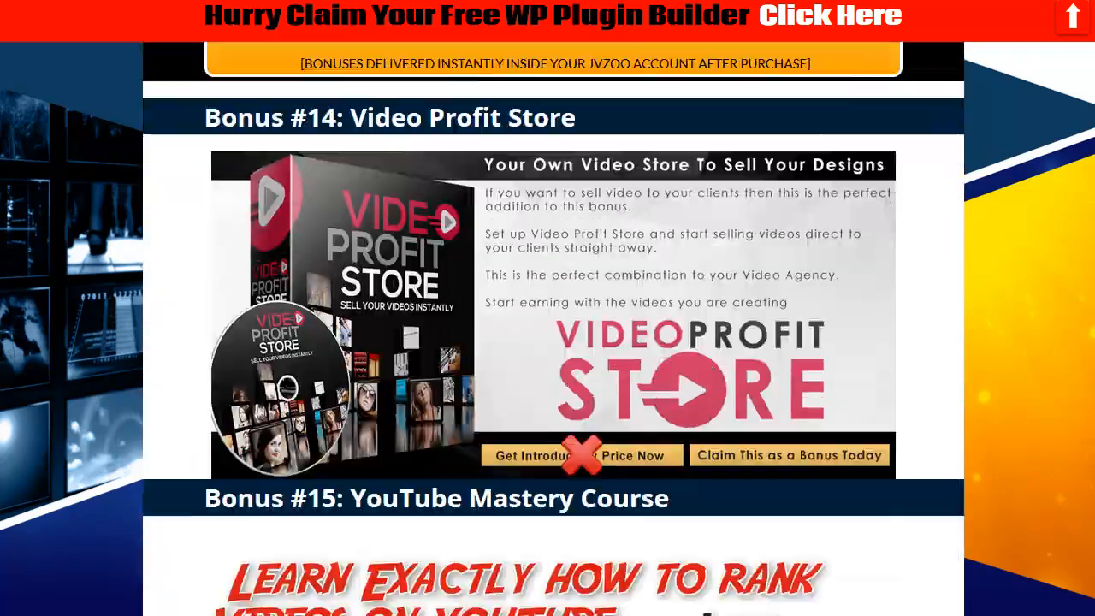
pyautogui.scroll(-3)
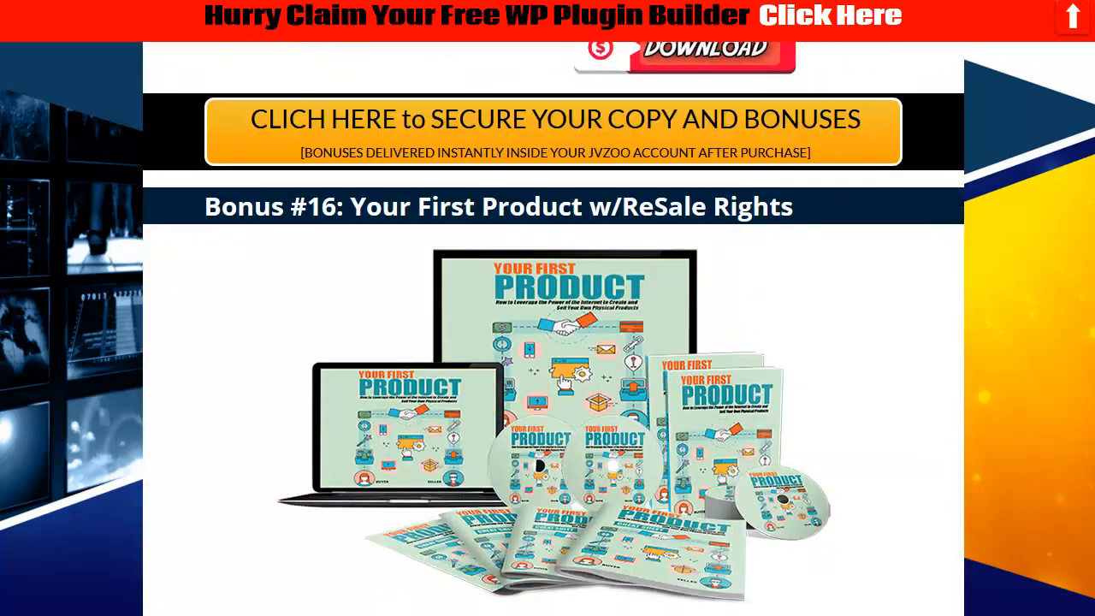
pyautogui.scroll(-3)
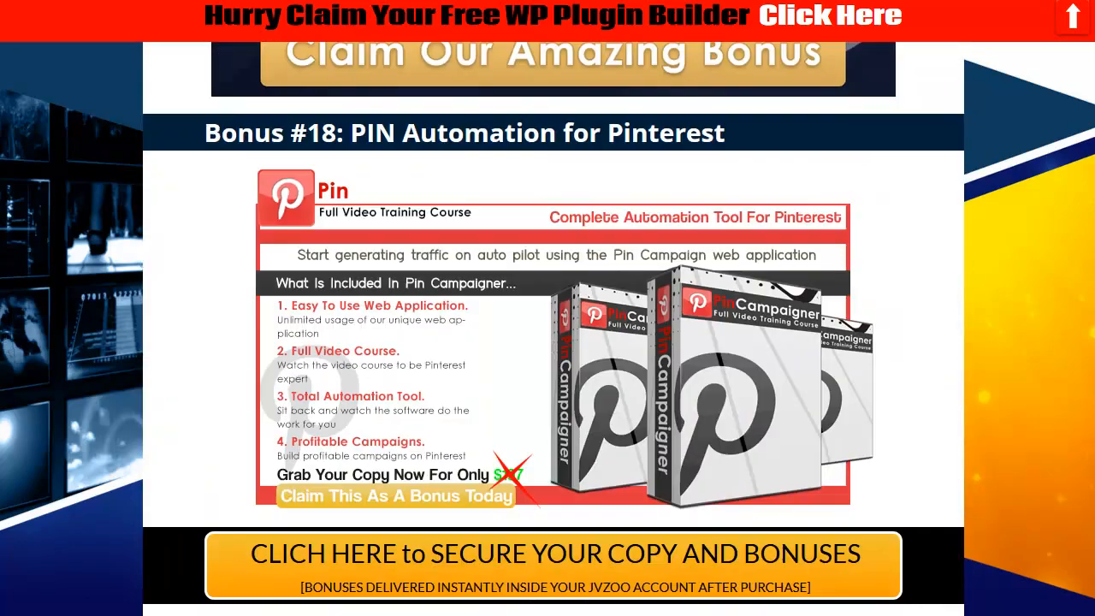